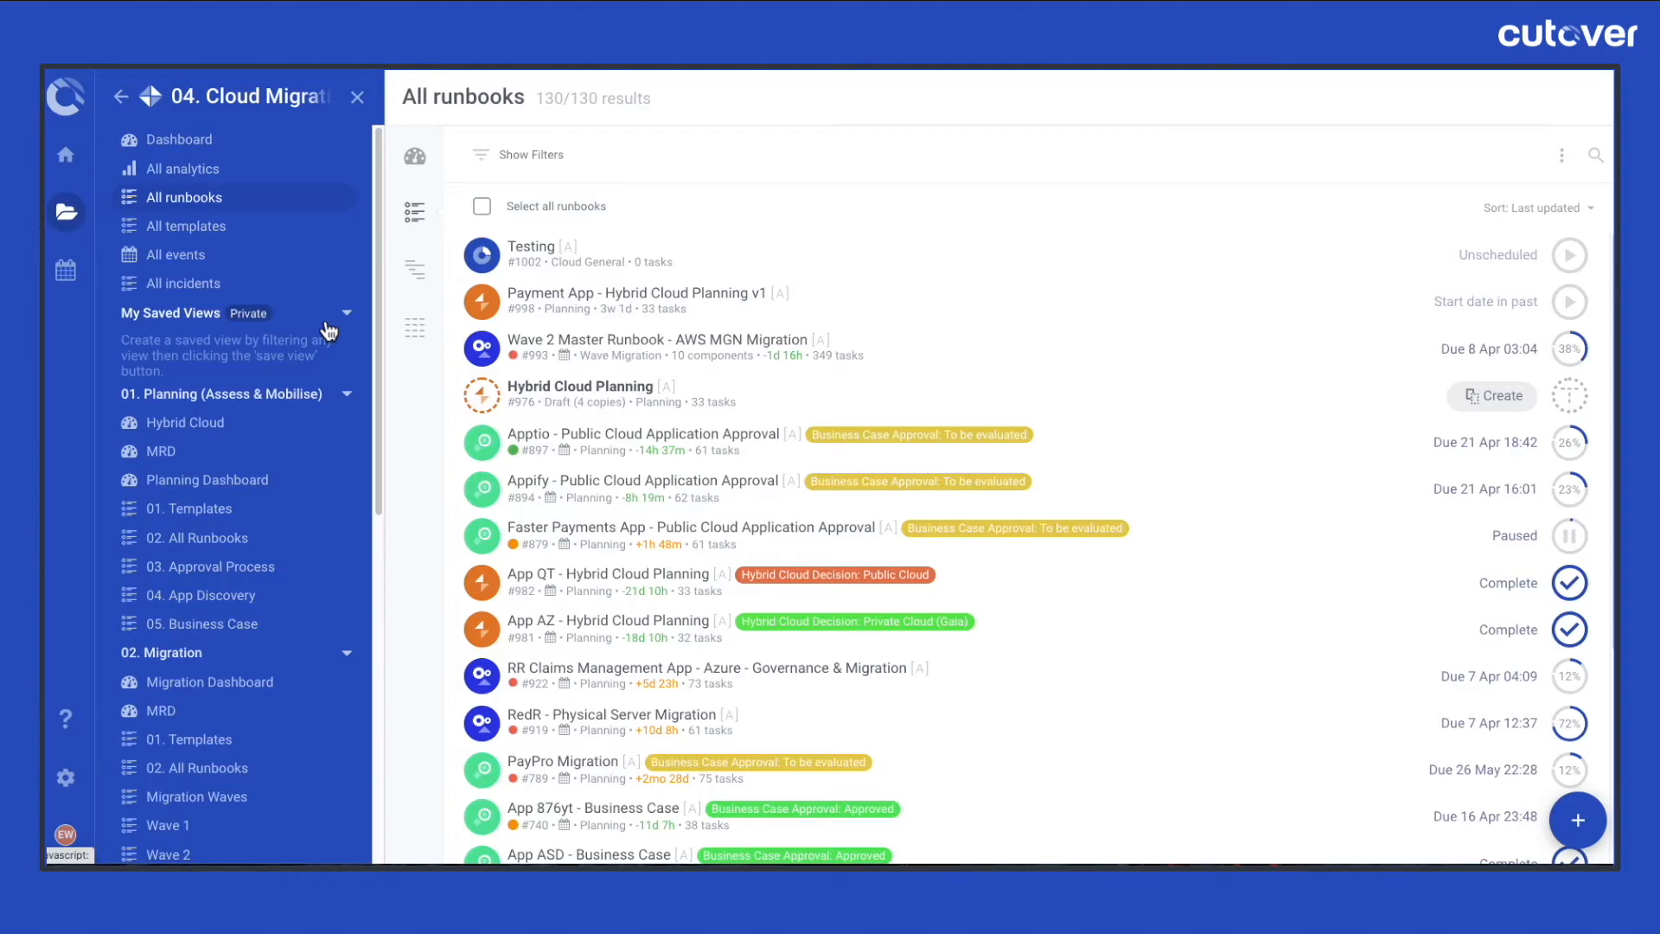
pyautogui.moveTo(345, 321)
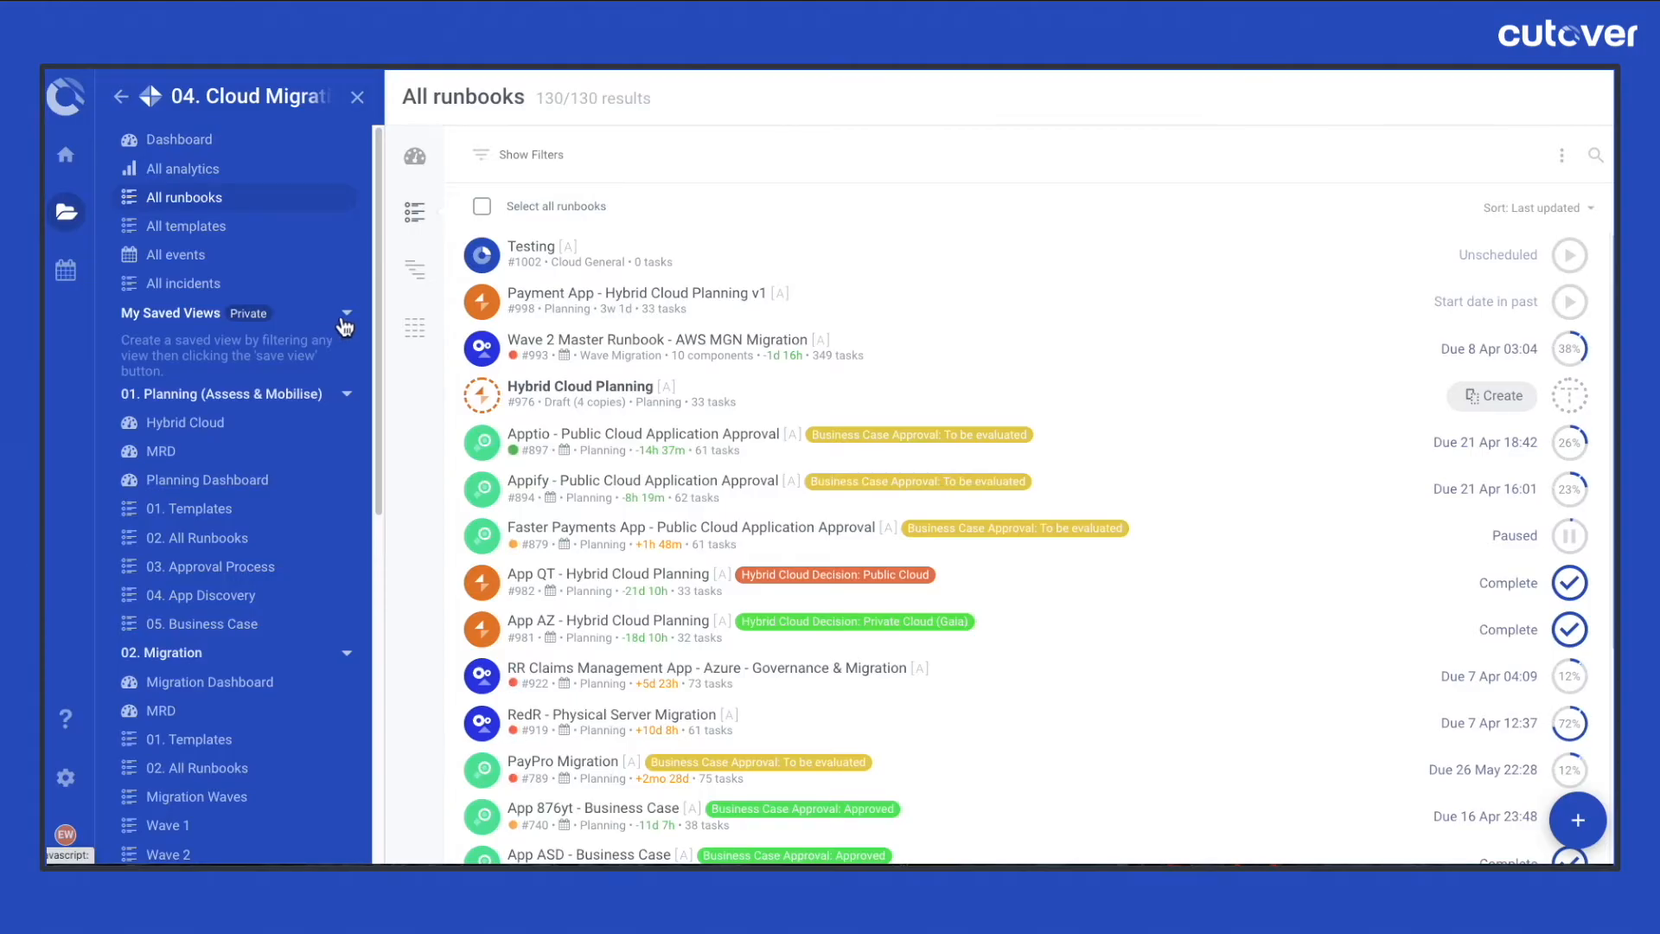
pyautogui.moveTo(1032, 334)
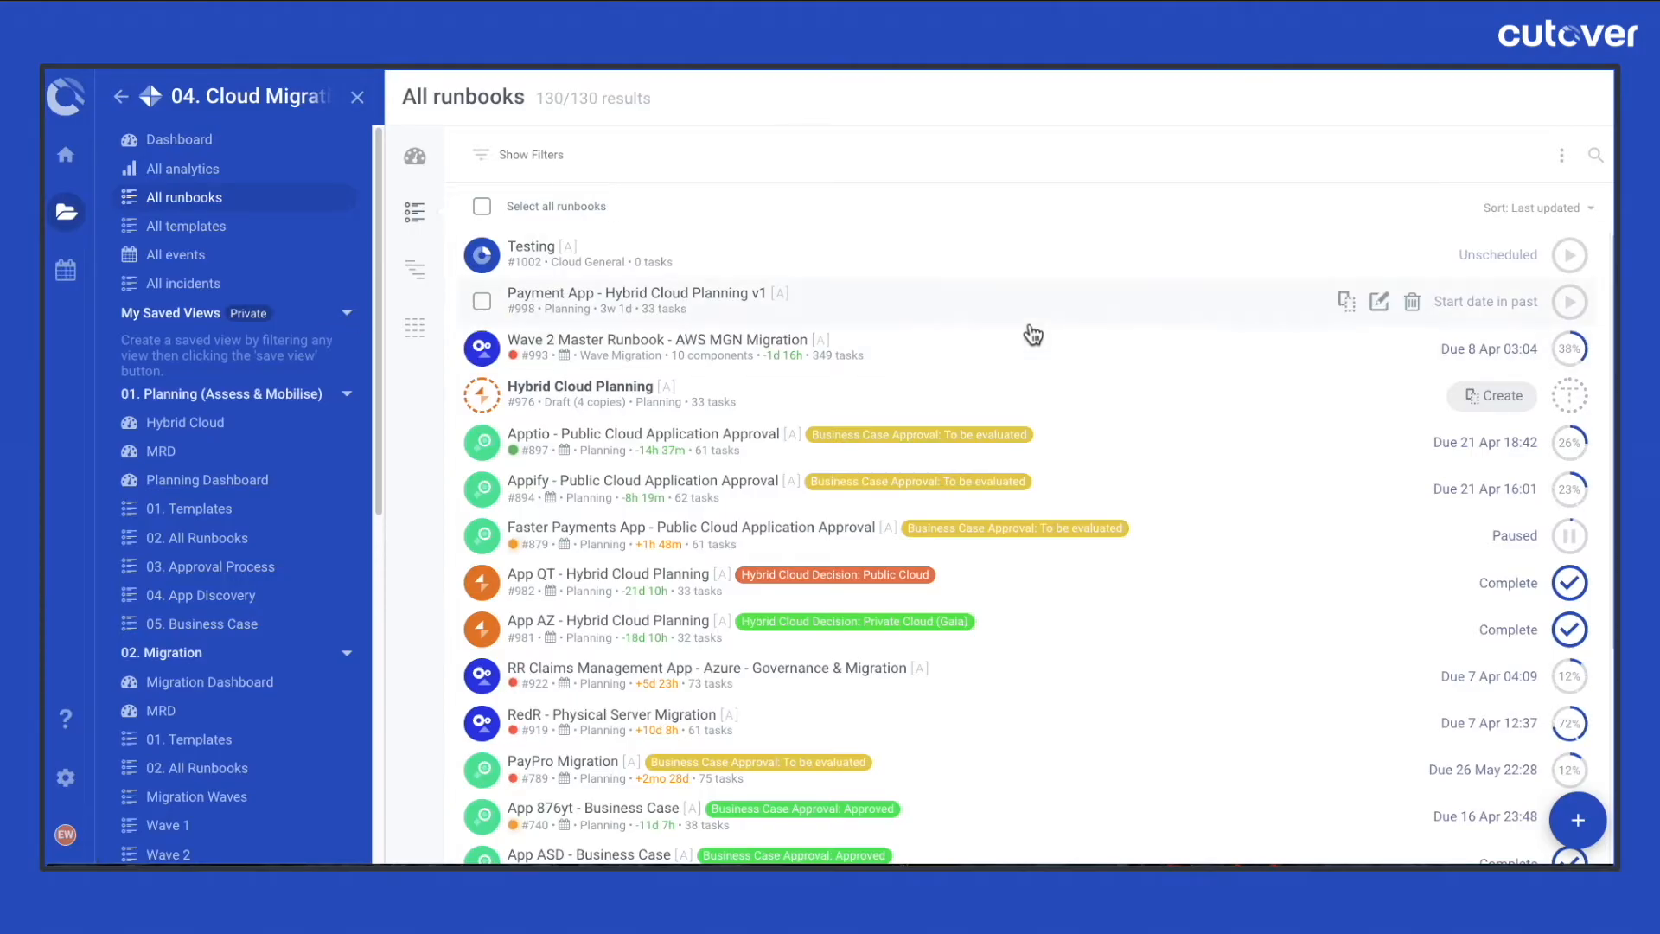
# Scroll down and open the Payment App - Hybrid Cloud Planning v1 runbook's 33-task list
pyautogui.scroll(-3)
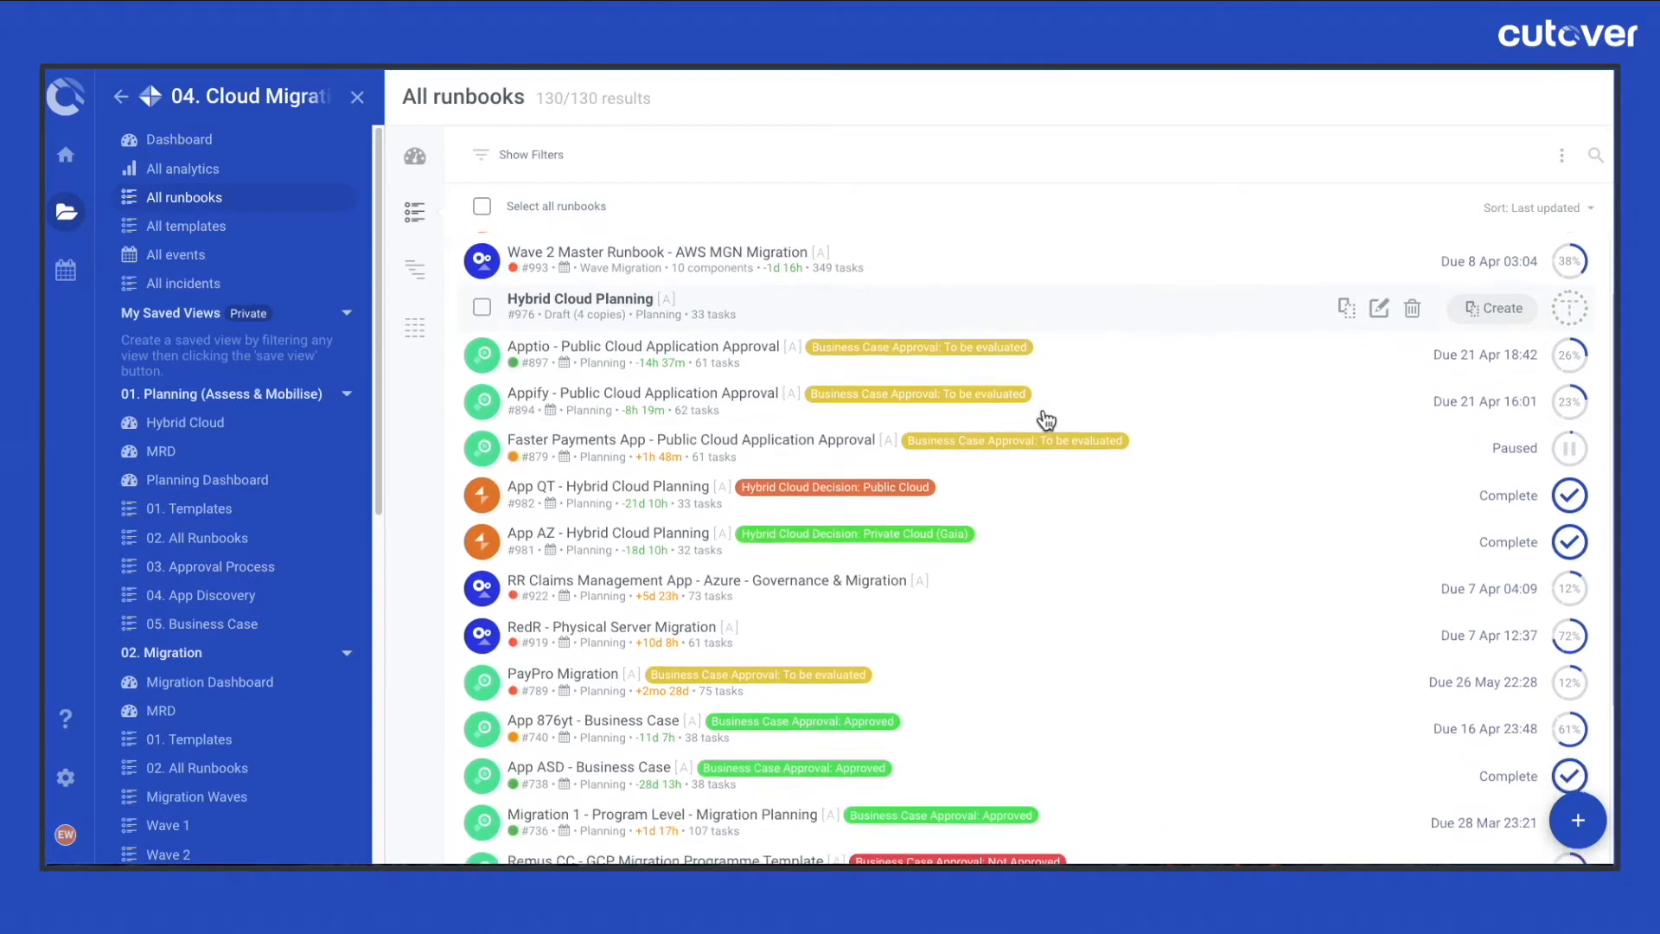
pyautogui.scroll(-3)
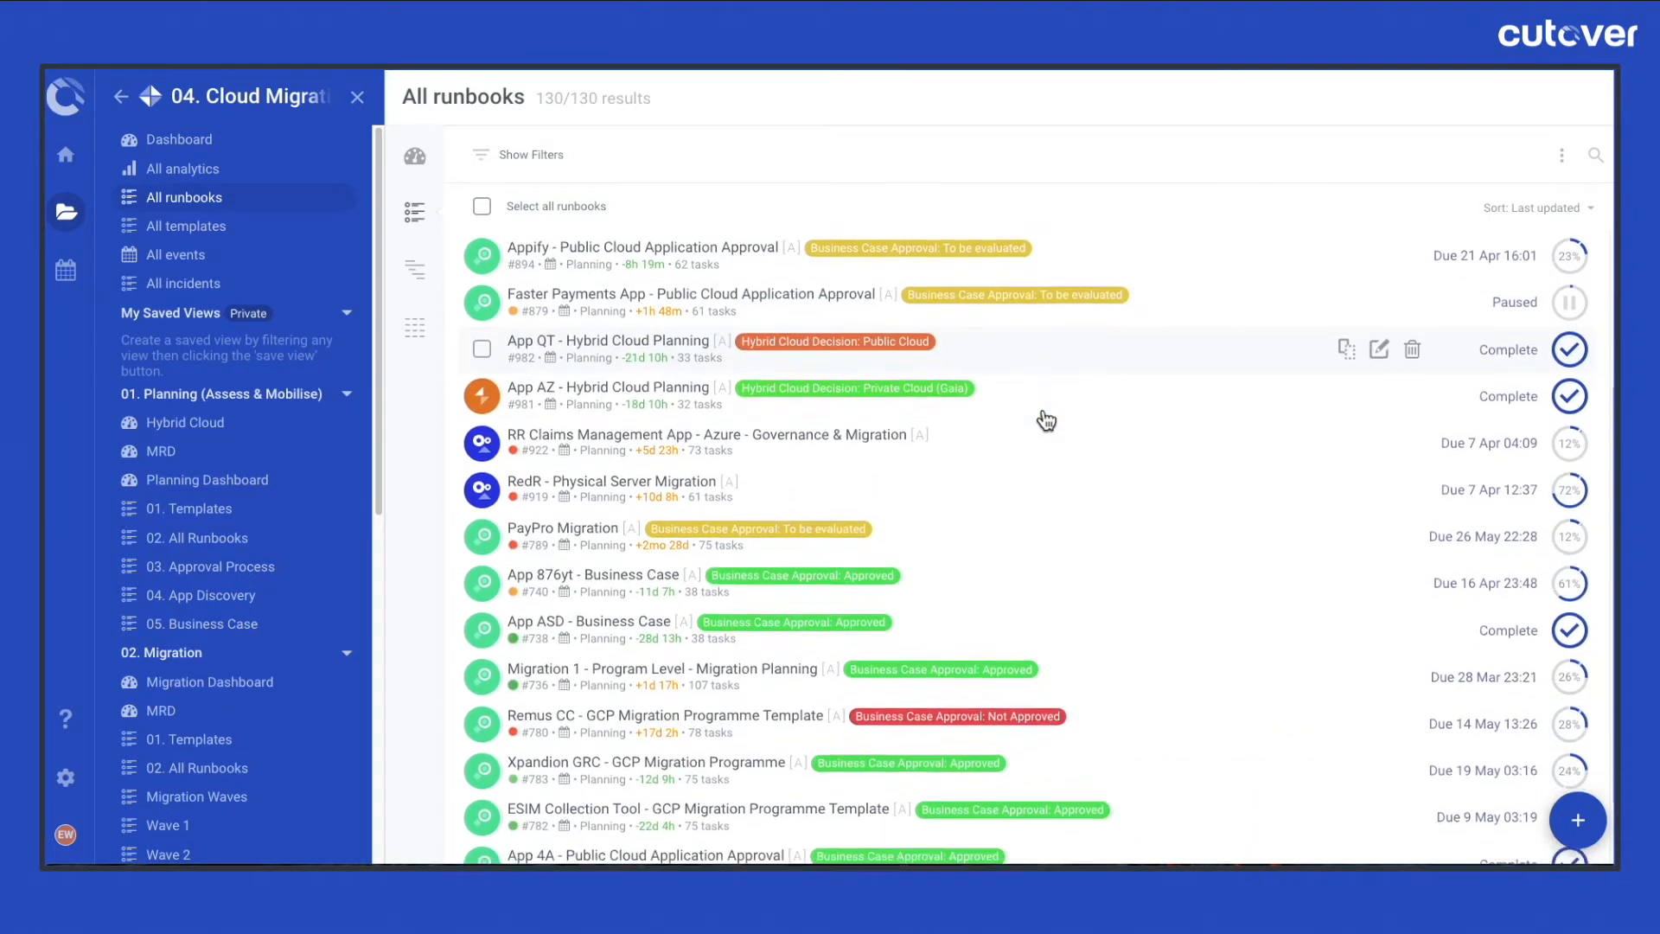
pyautogui.scroll(-3)
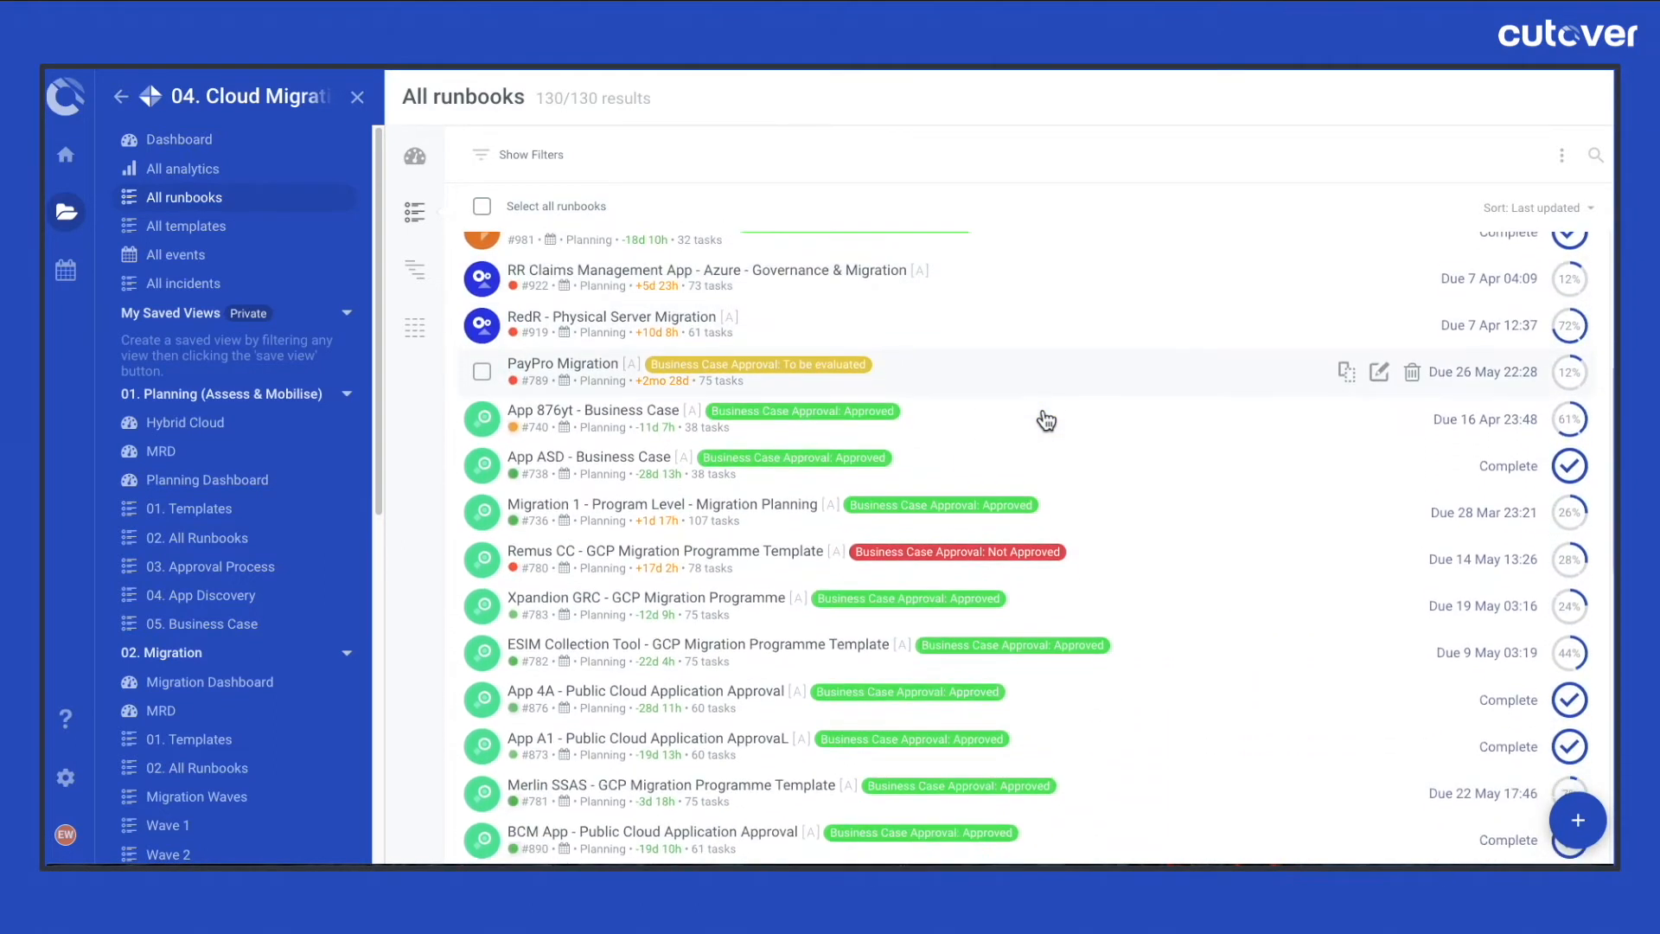
pyautogui.scroll(-3)
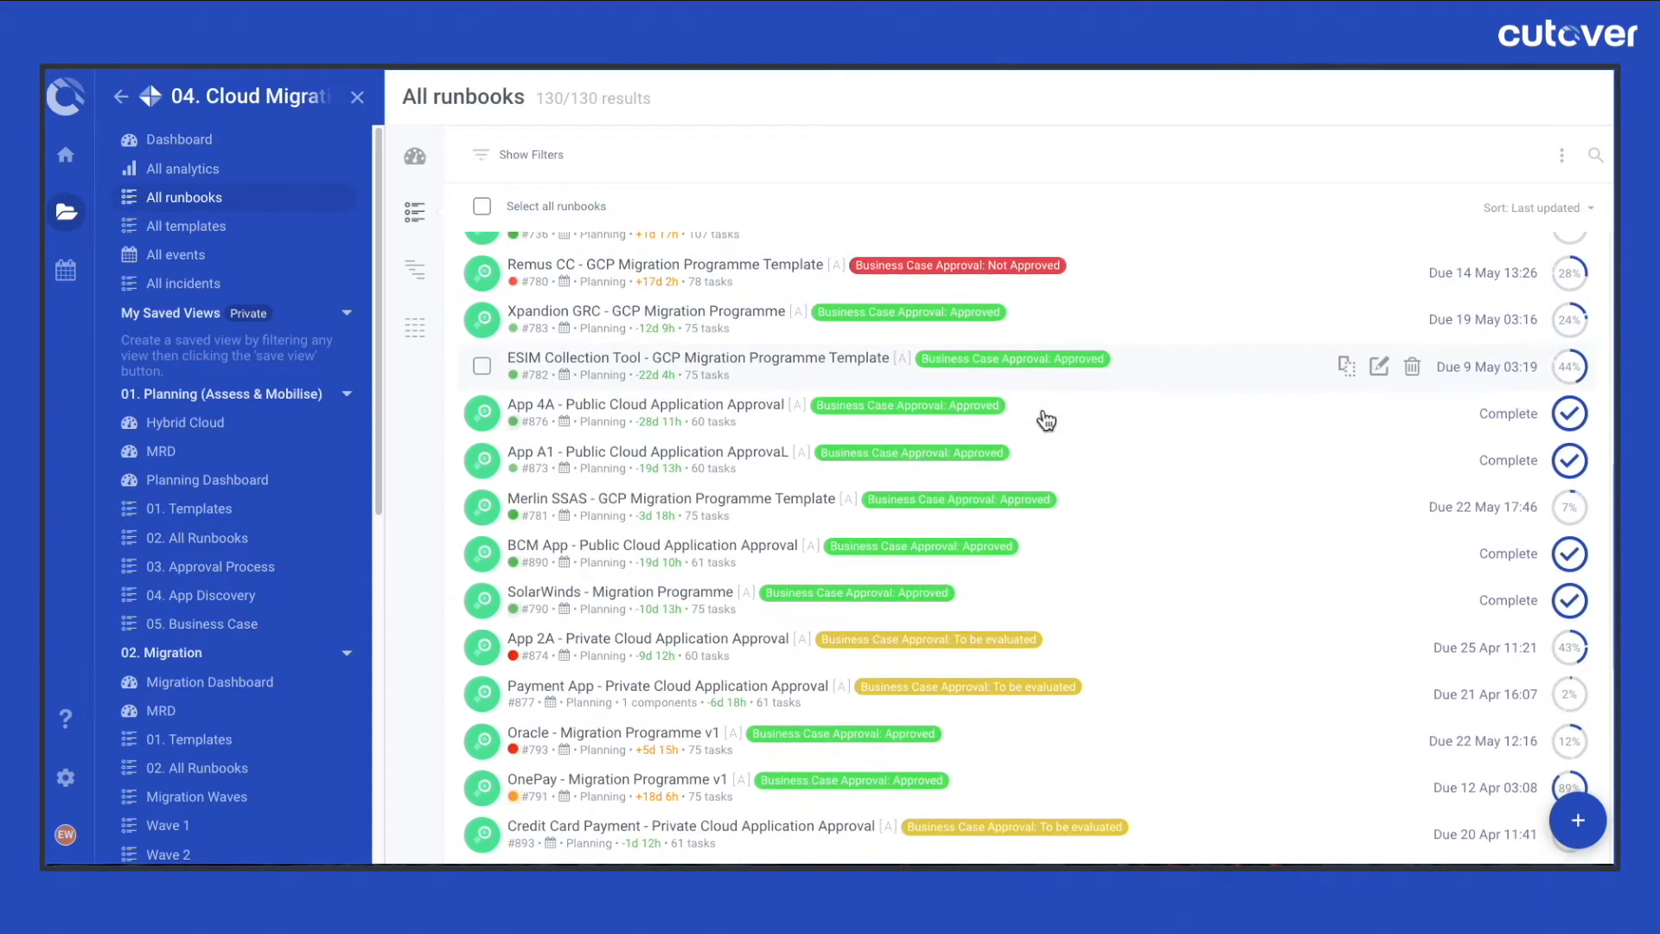
pyautogui.click(667, 693)
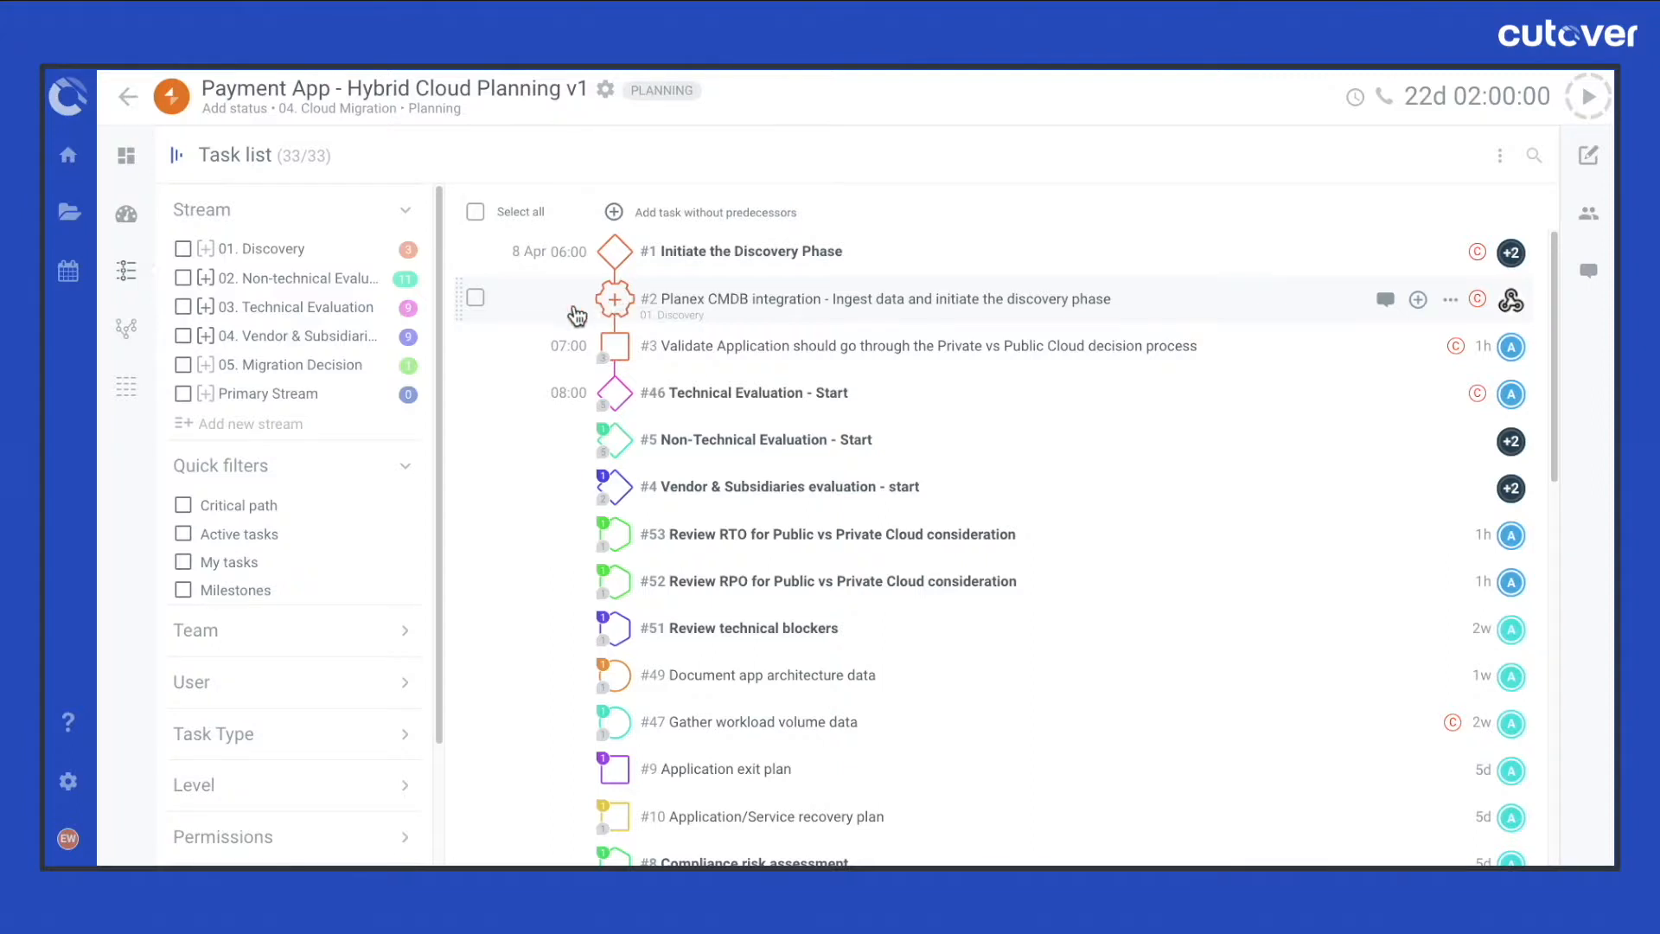
pyautogui.moveTo(1243, 200)
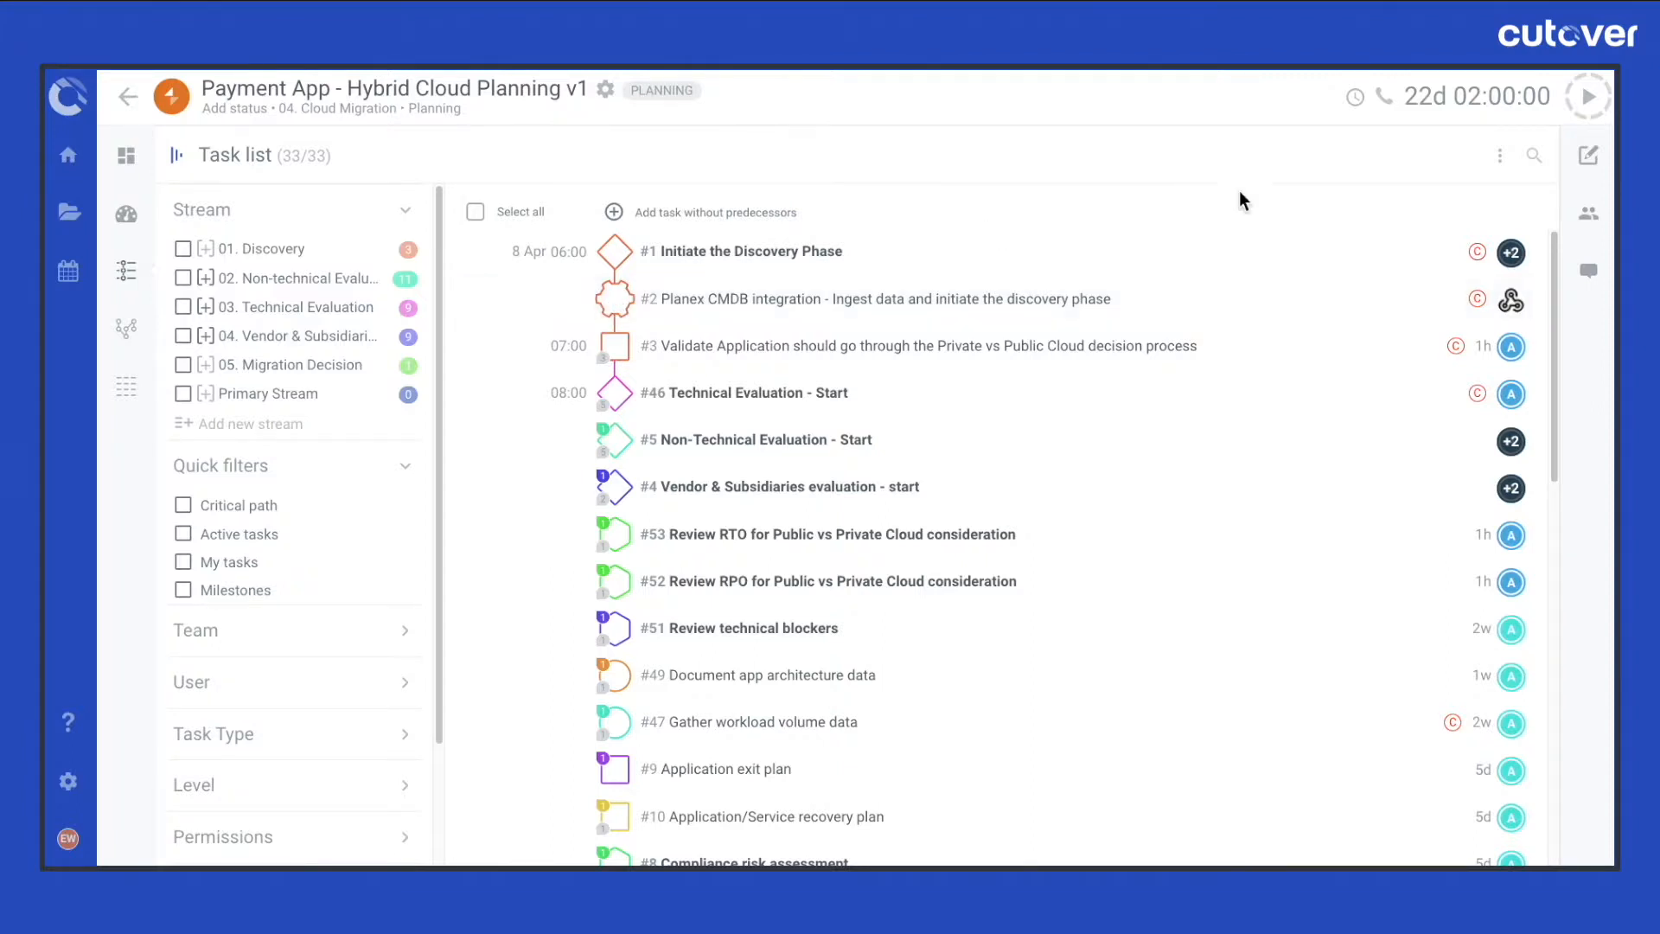
pyautogui.moveTo(1589, 155)
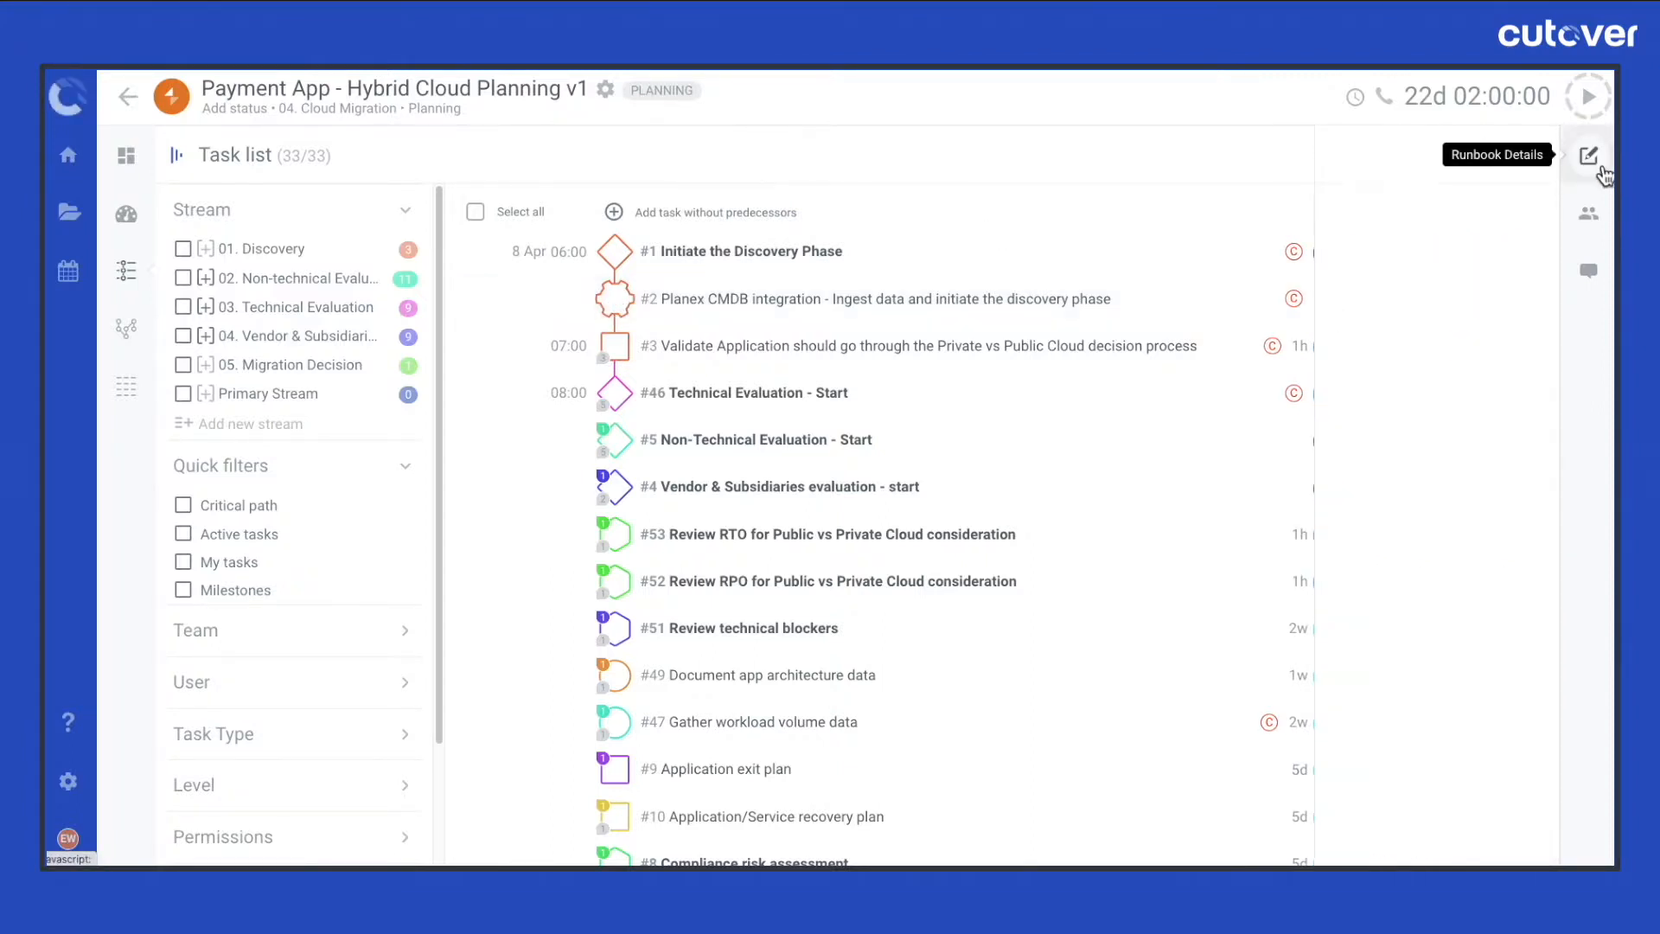
# View the runbook's template settings, then clear the Template filter and start a new runbook
pyautogui.click(1589, 155)
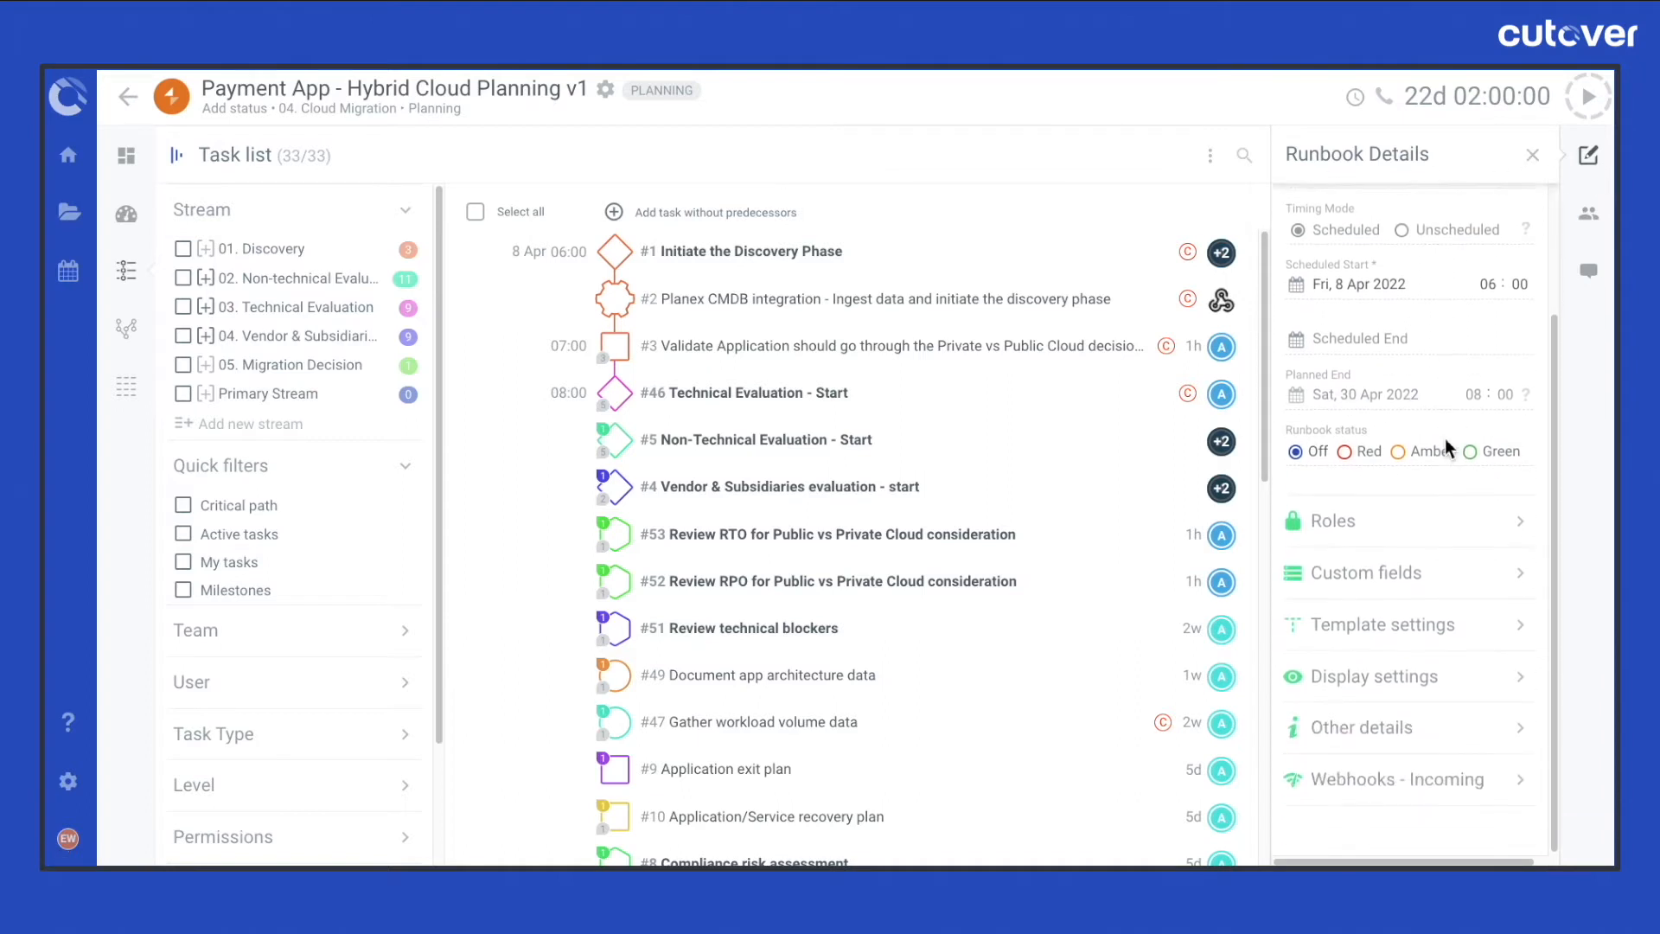
pyautogui.click(1380, 624)
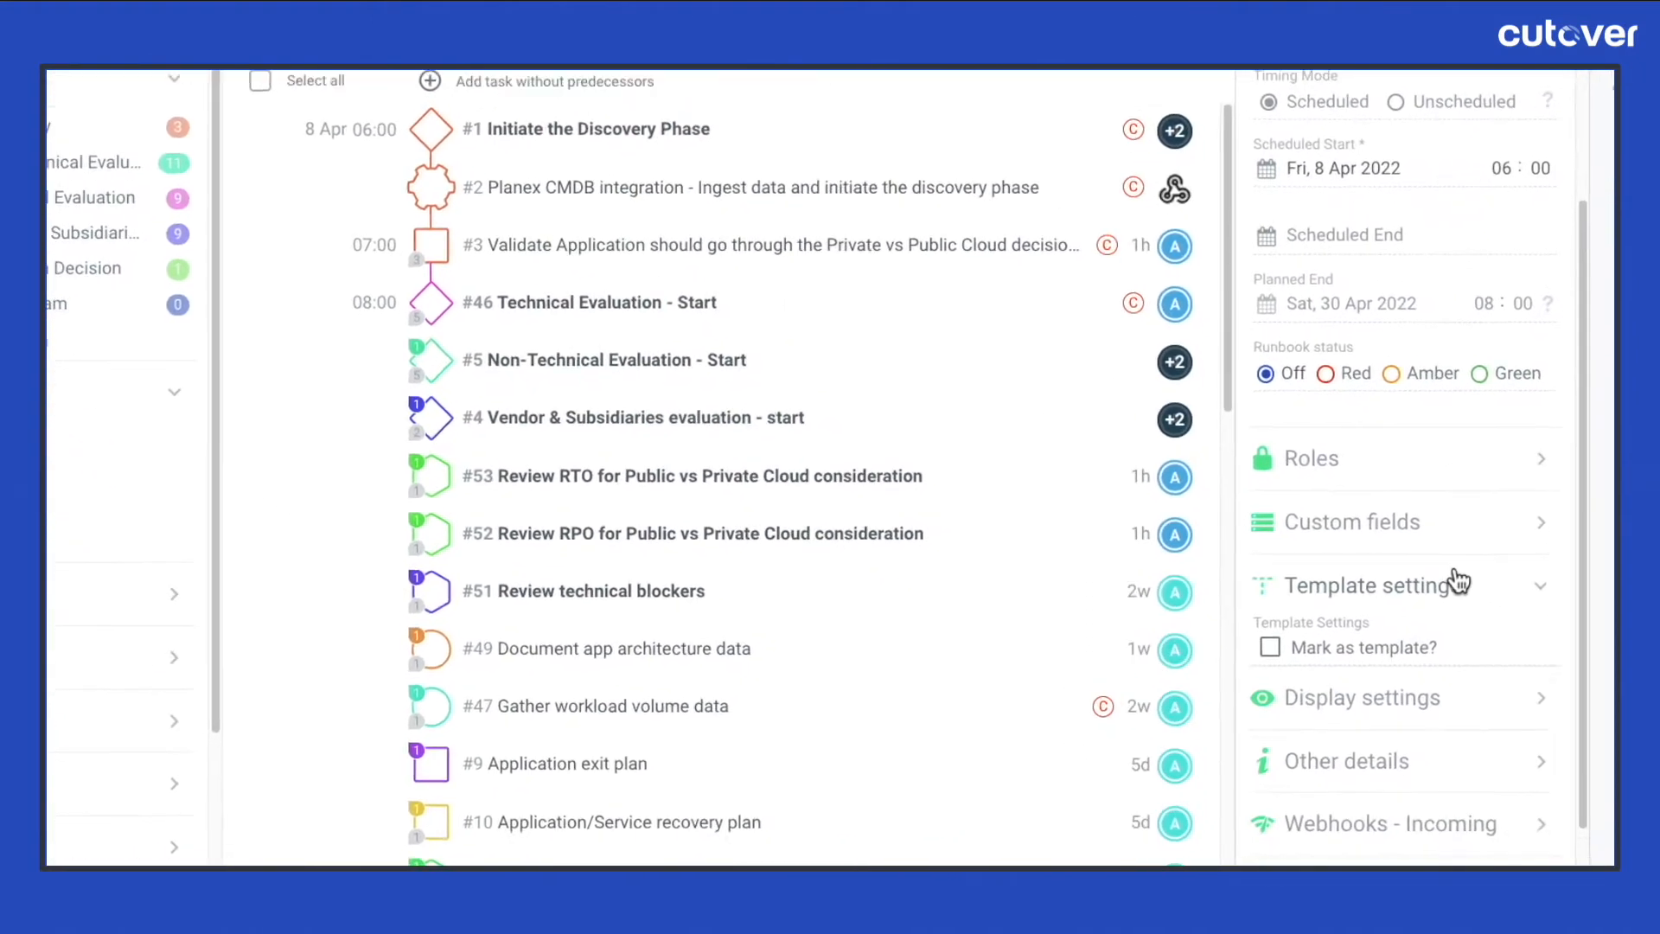
pyautogui.scroll(-3)
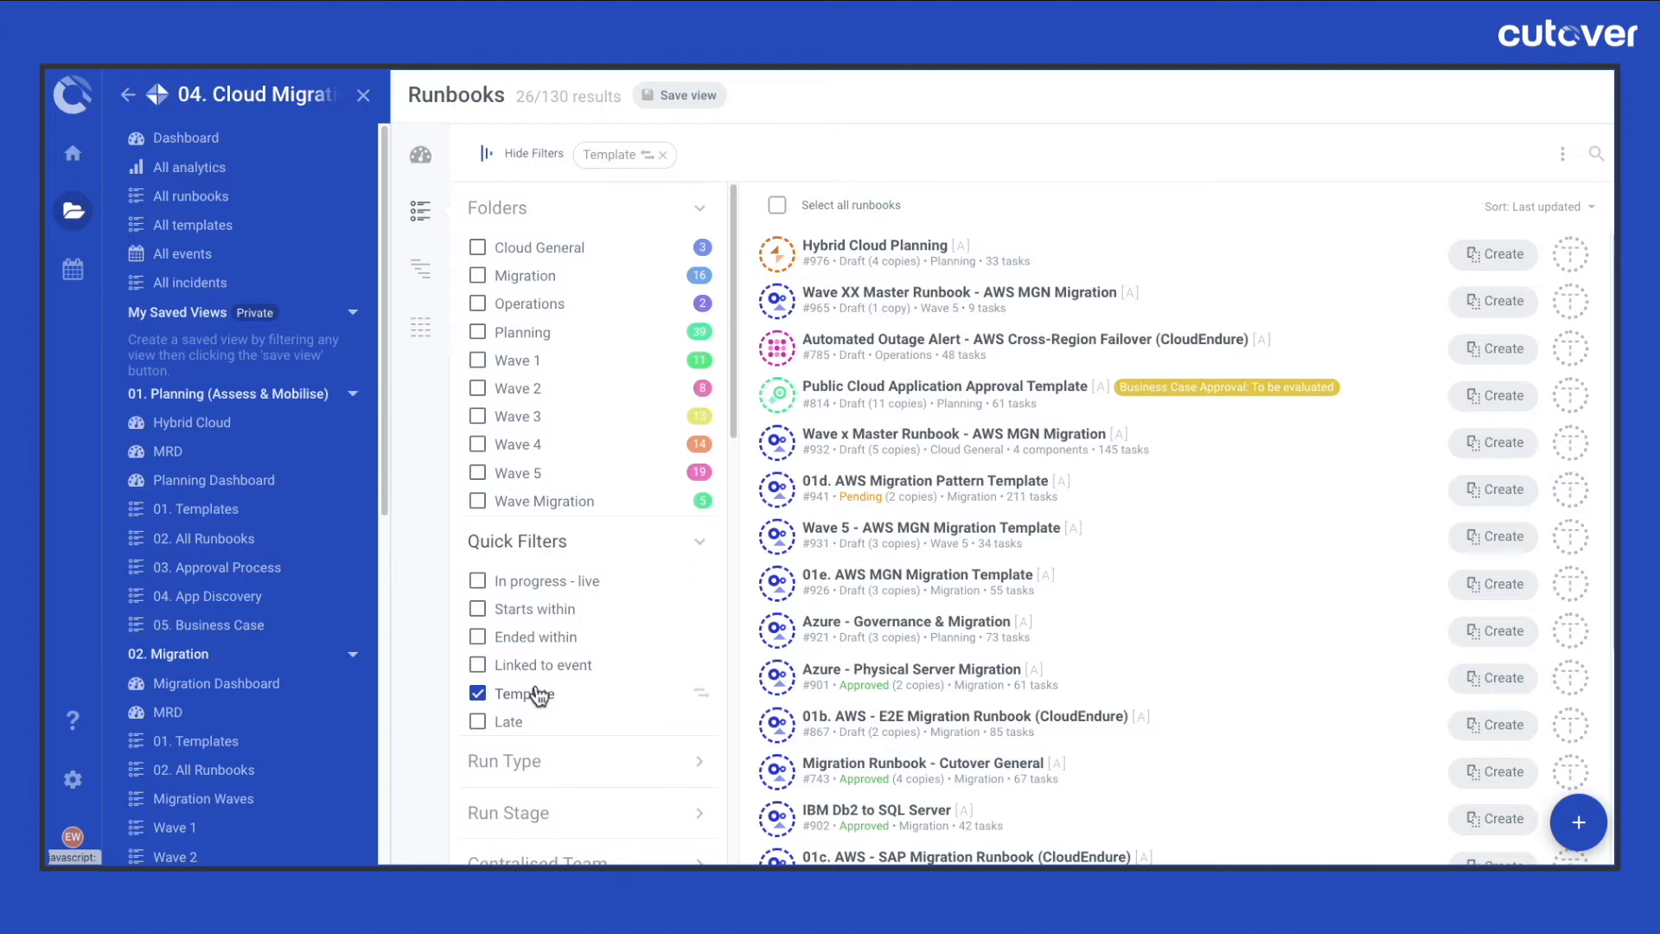
pyautogui.click(477, 692)
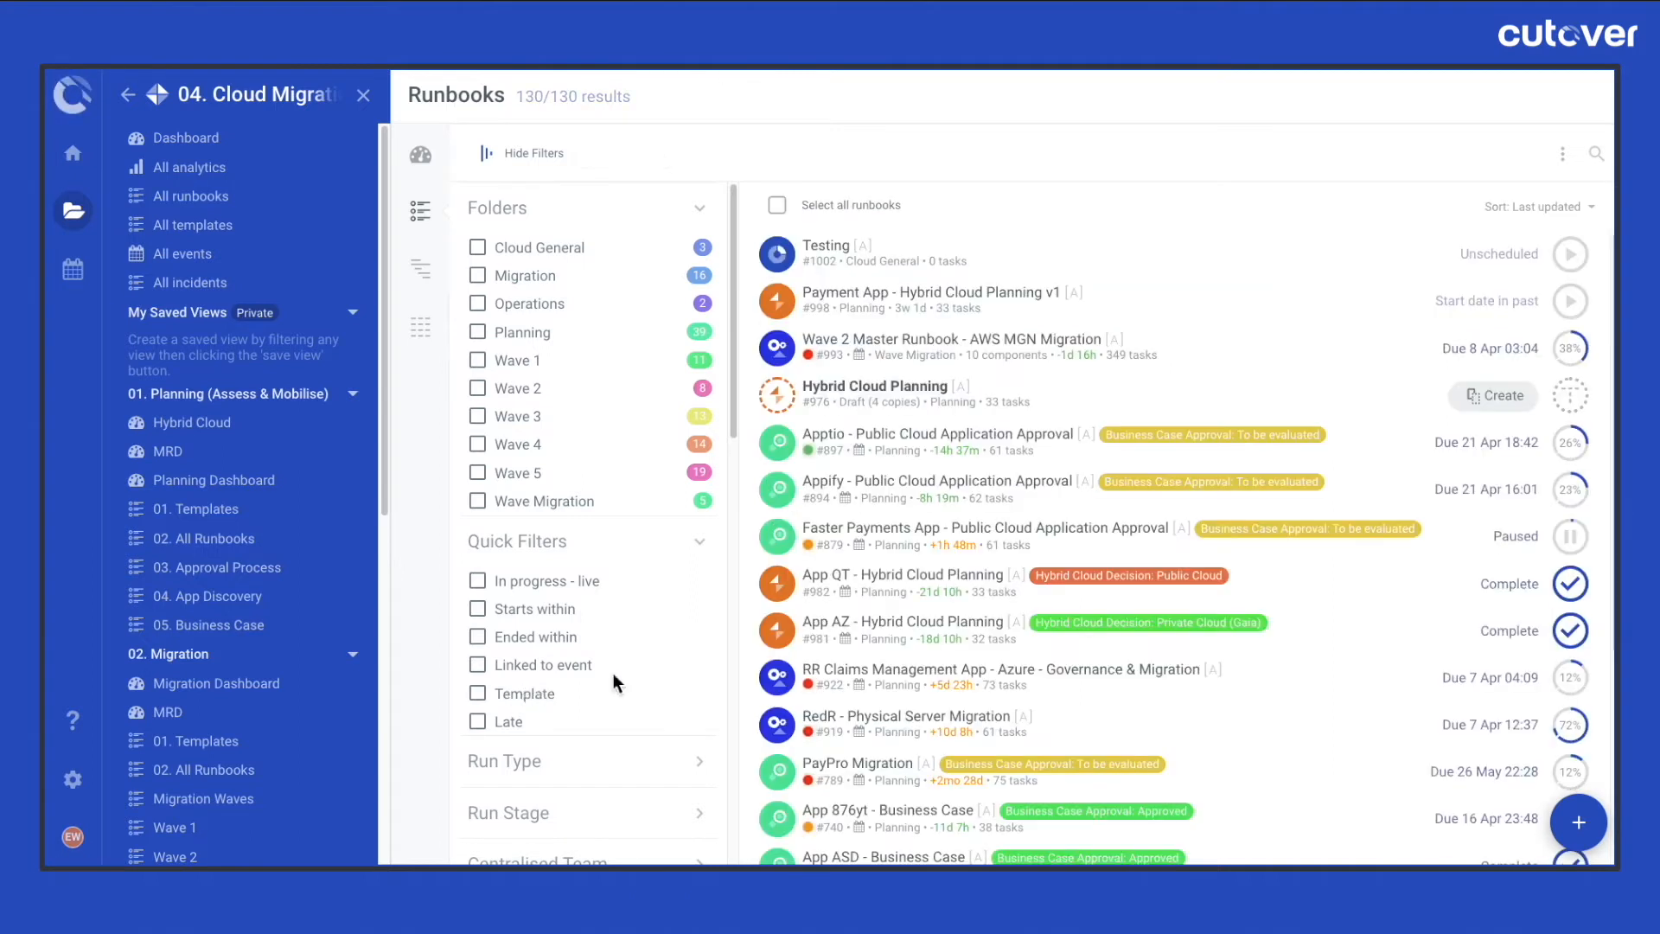
pyautogui.click(1579, 821)
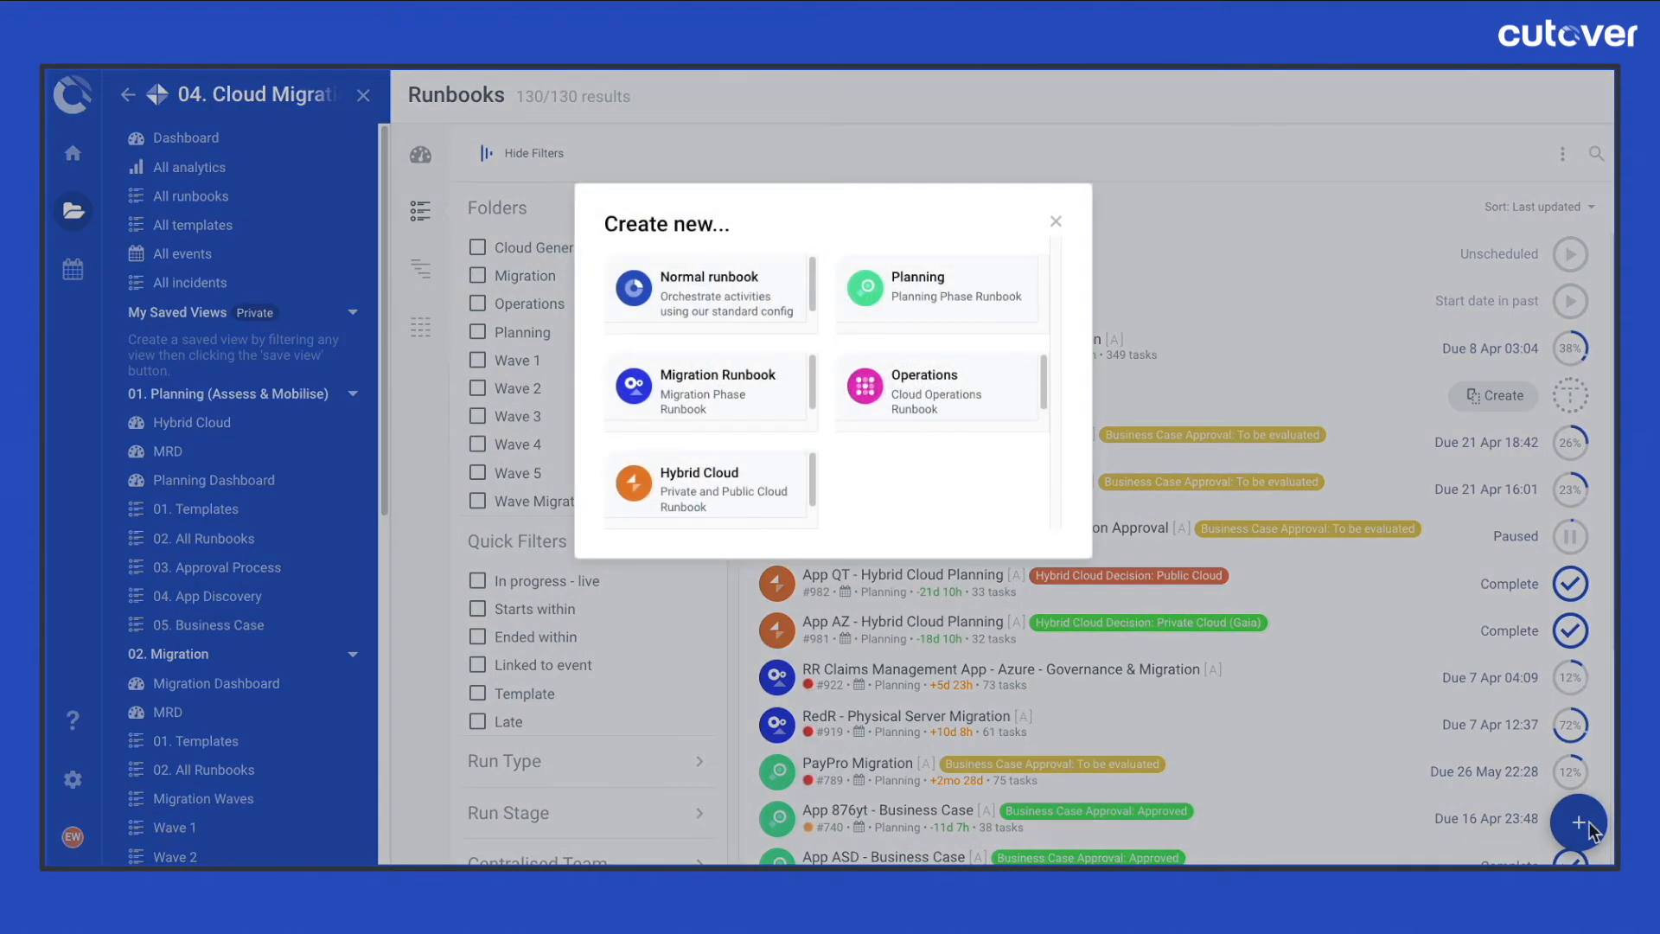
pyautogui.moveTo(996, 509)
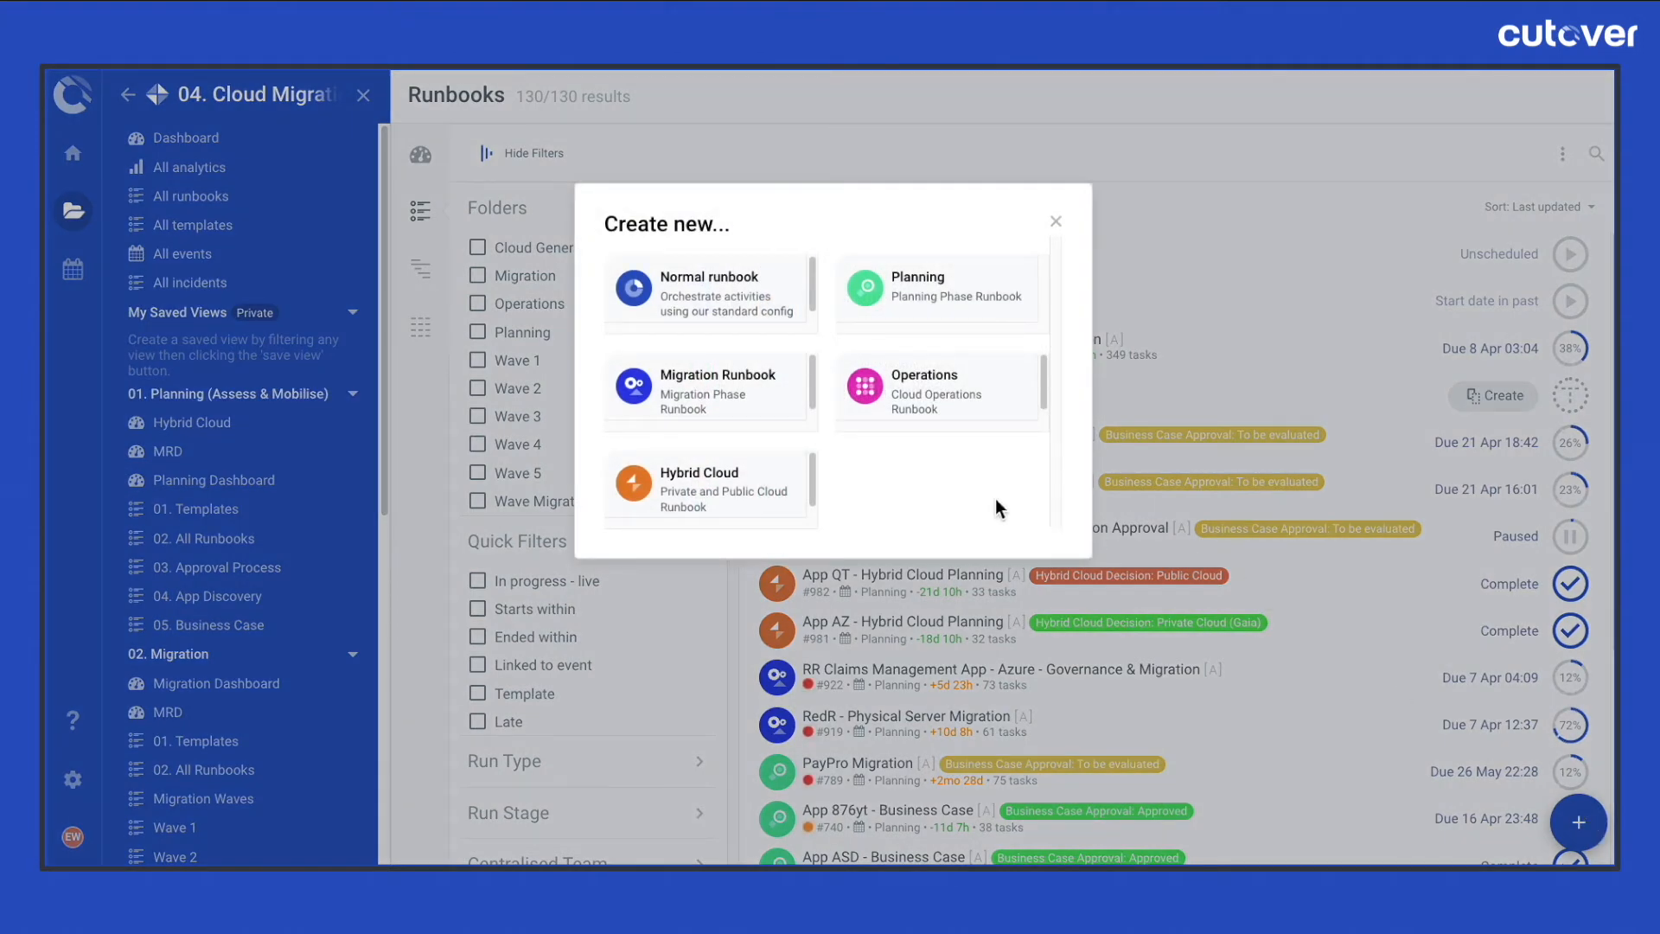
pyautogui.moveTo(763, 492)
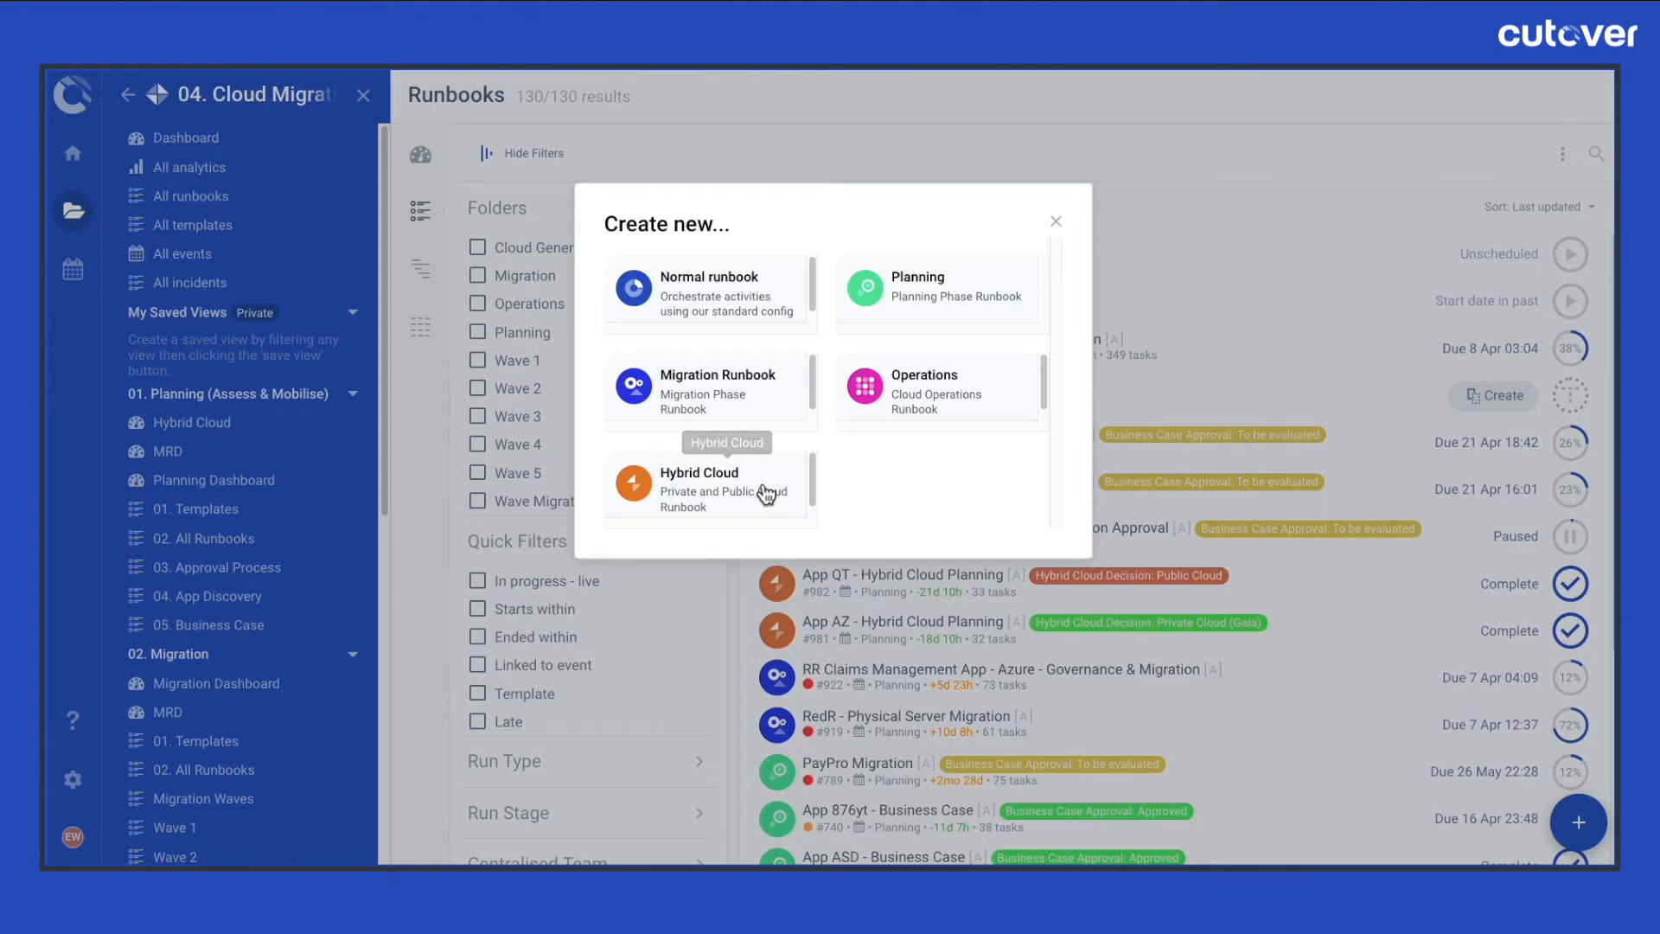
pyautogui.moveTo(783, 395)
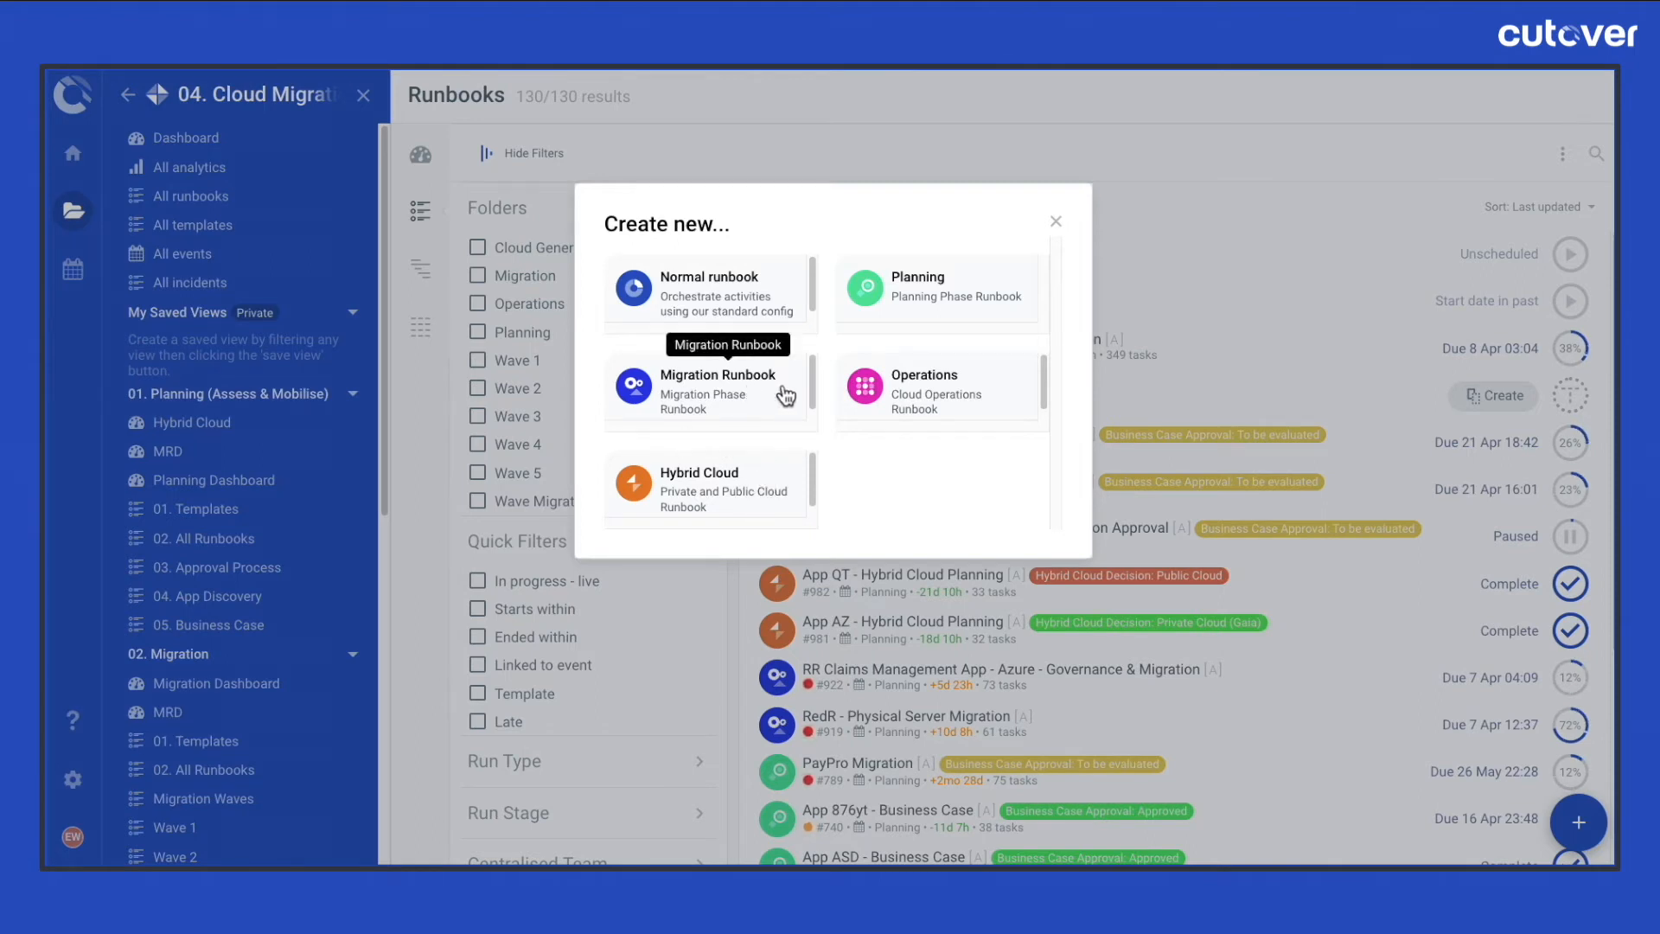
pyautogui.moveTo(945, 326)
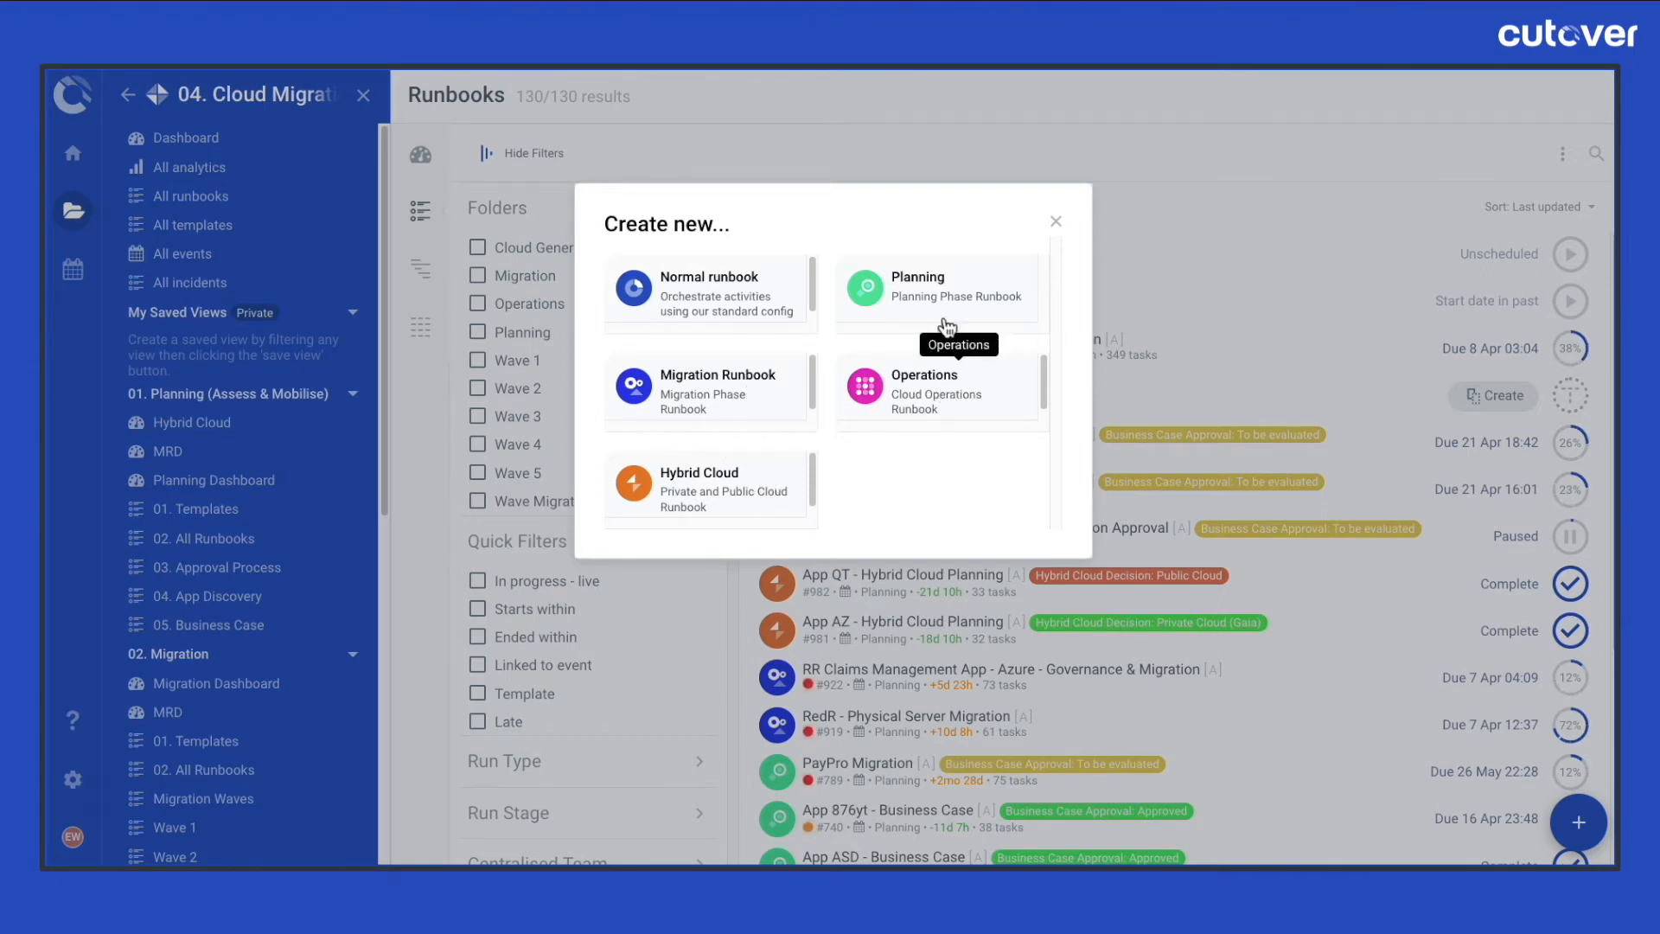
pyautogui.moveTo(942, 306)
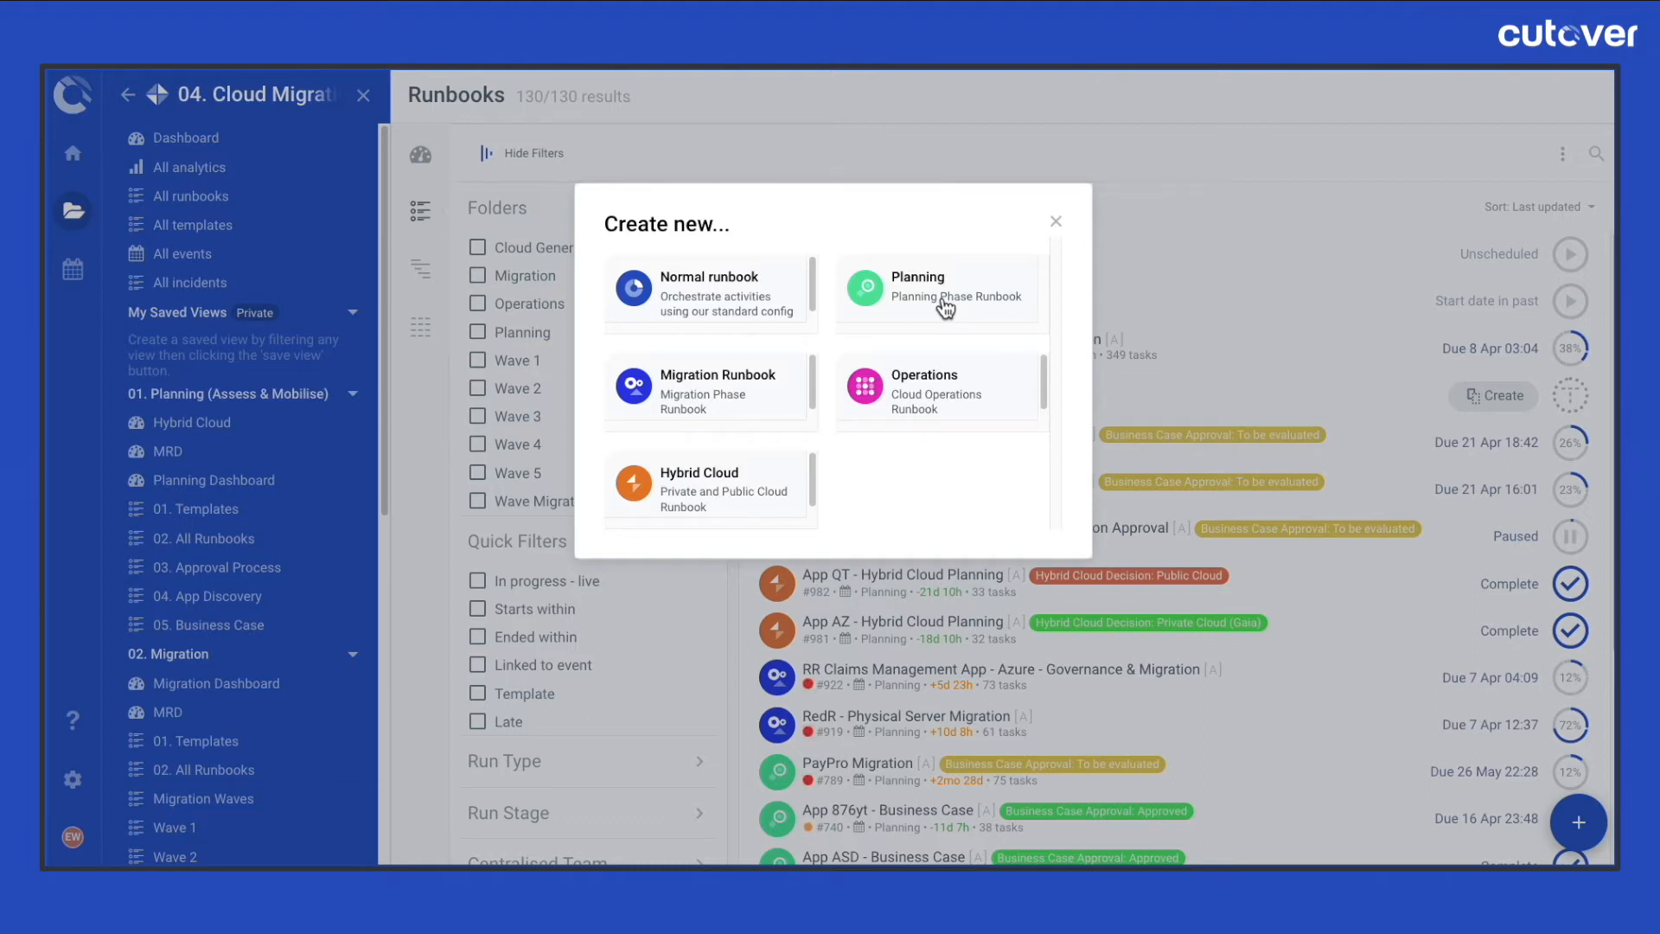
pyautogui.moveTo(789, 288)
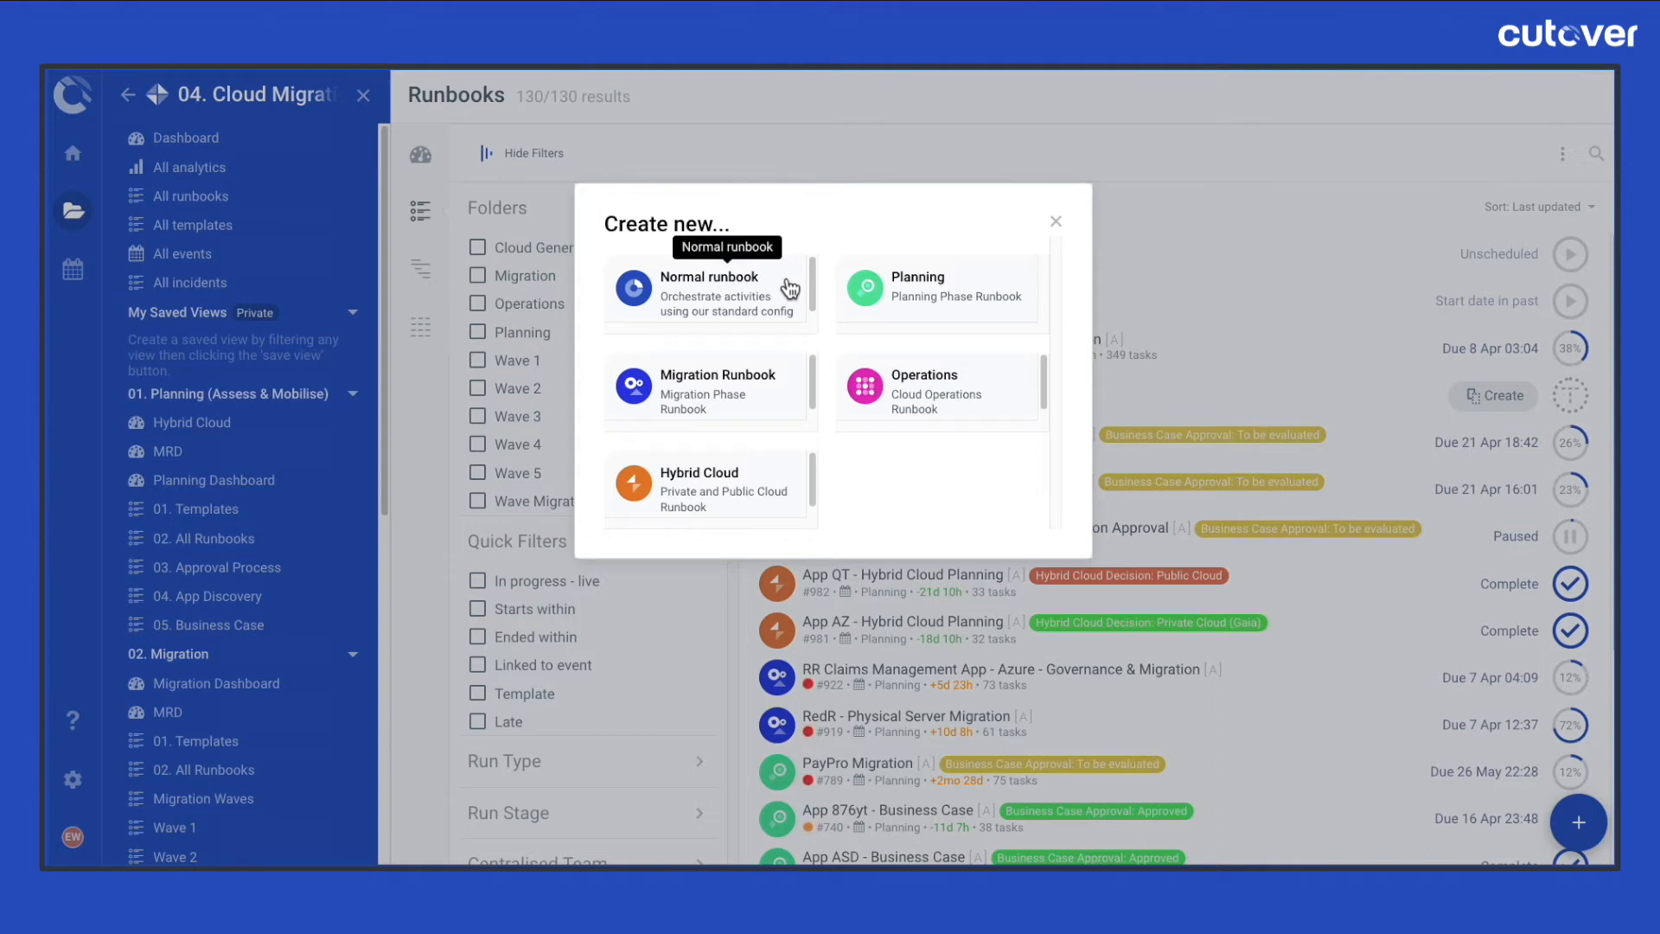
pyautogui.moveTo(788, 387)
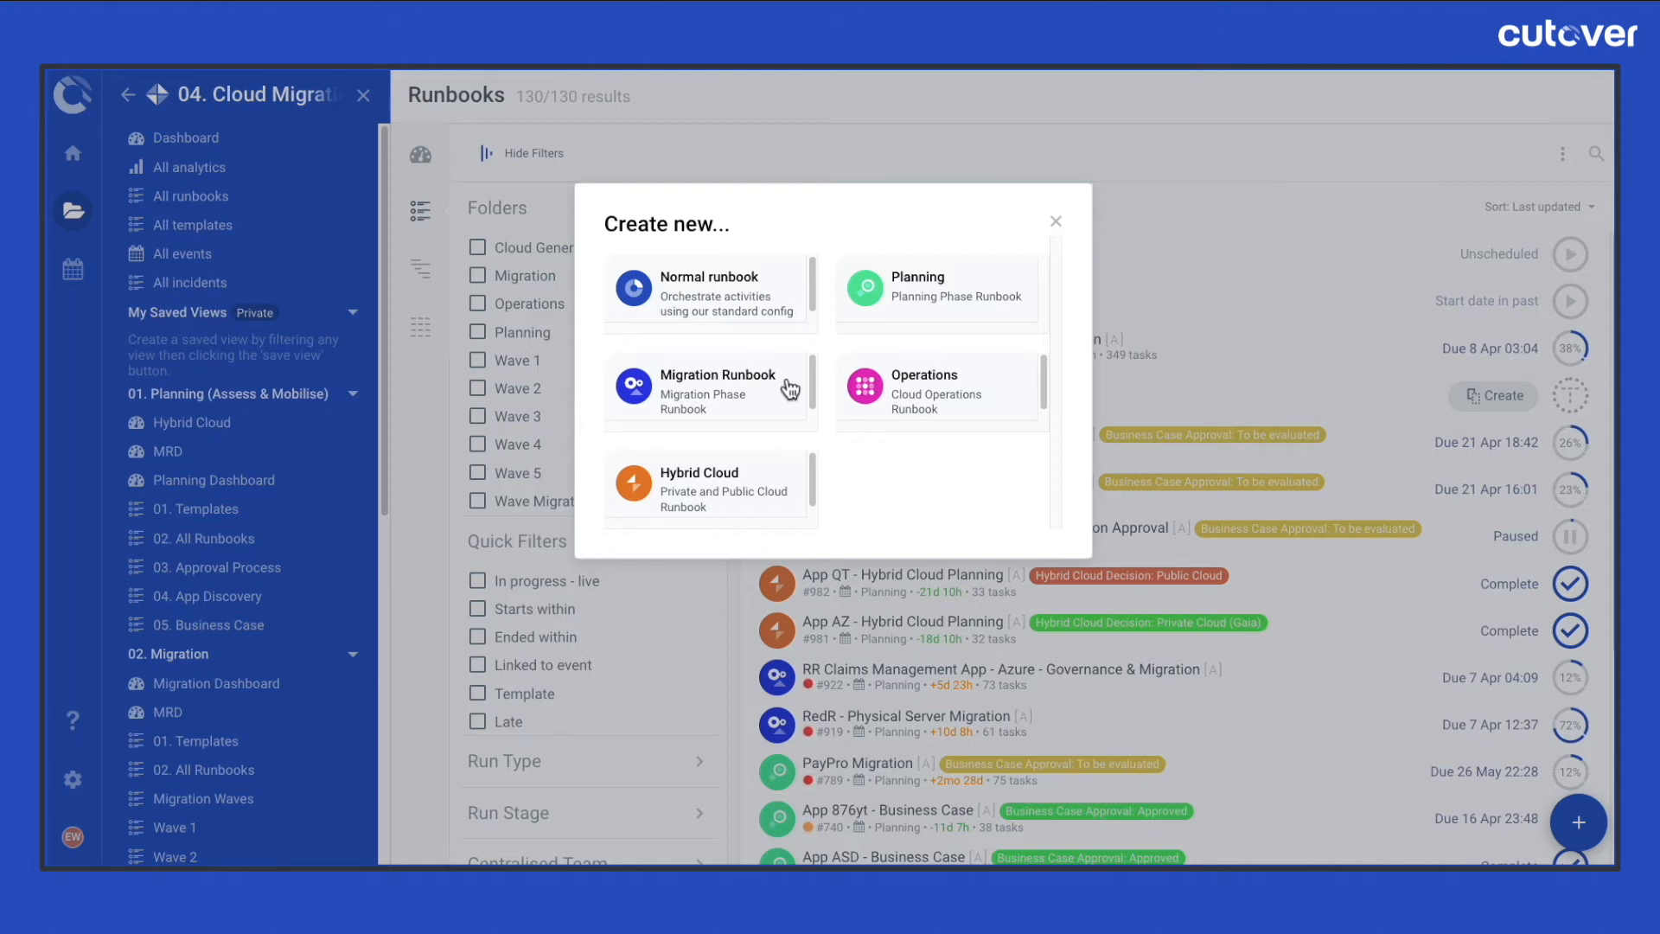
# Choose Migration Runbook, accept the title and duplicate options, then dismiss the scheduling step
pyautogui.click(709, 388)
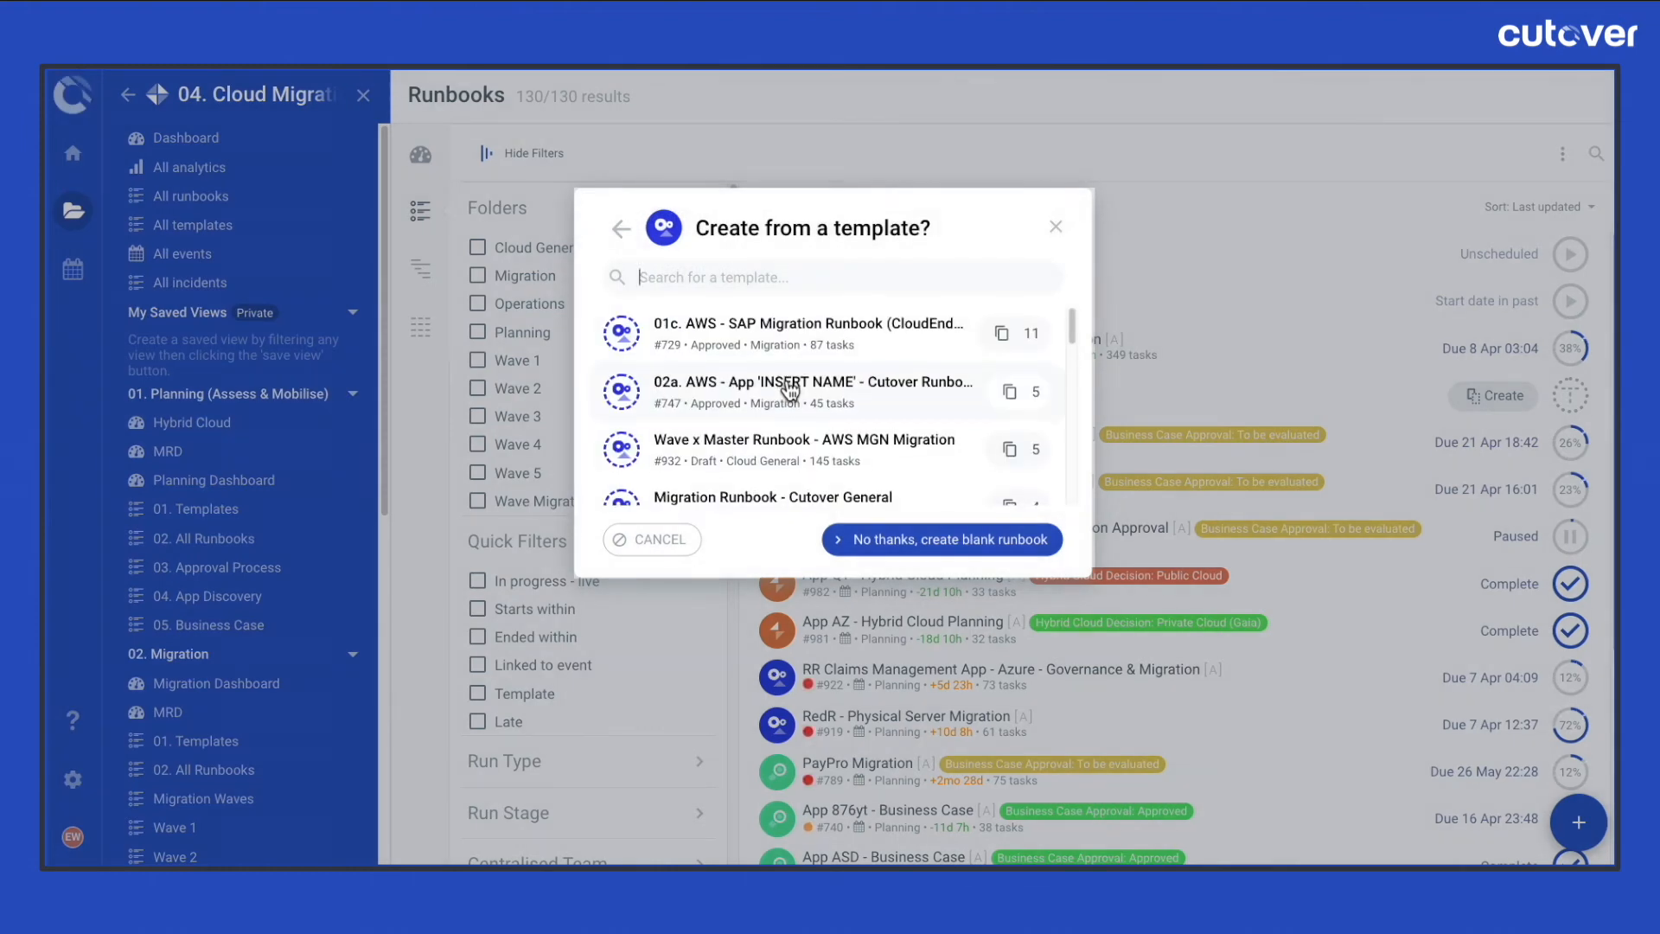
pyautogui.scroll(-3)
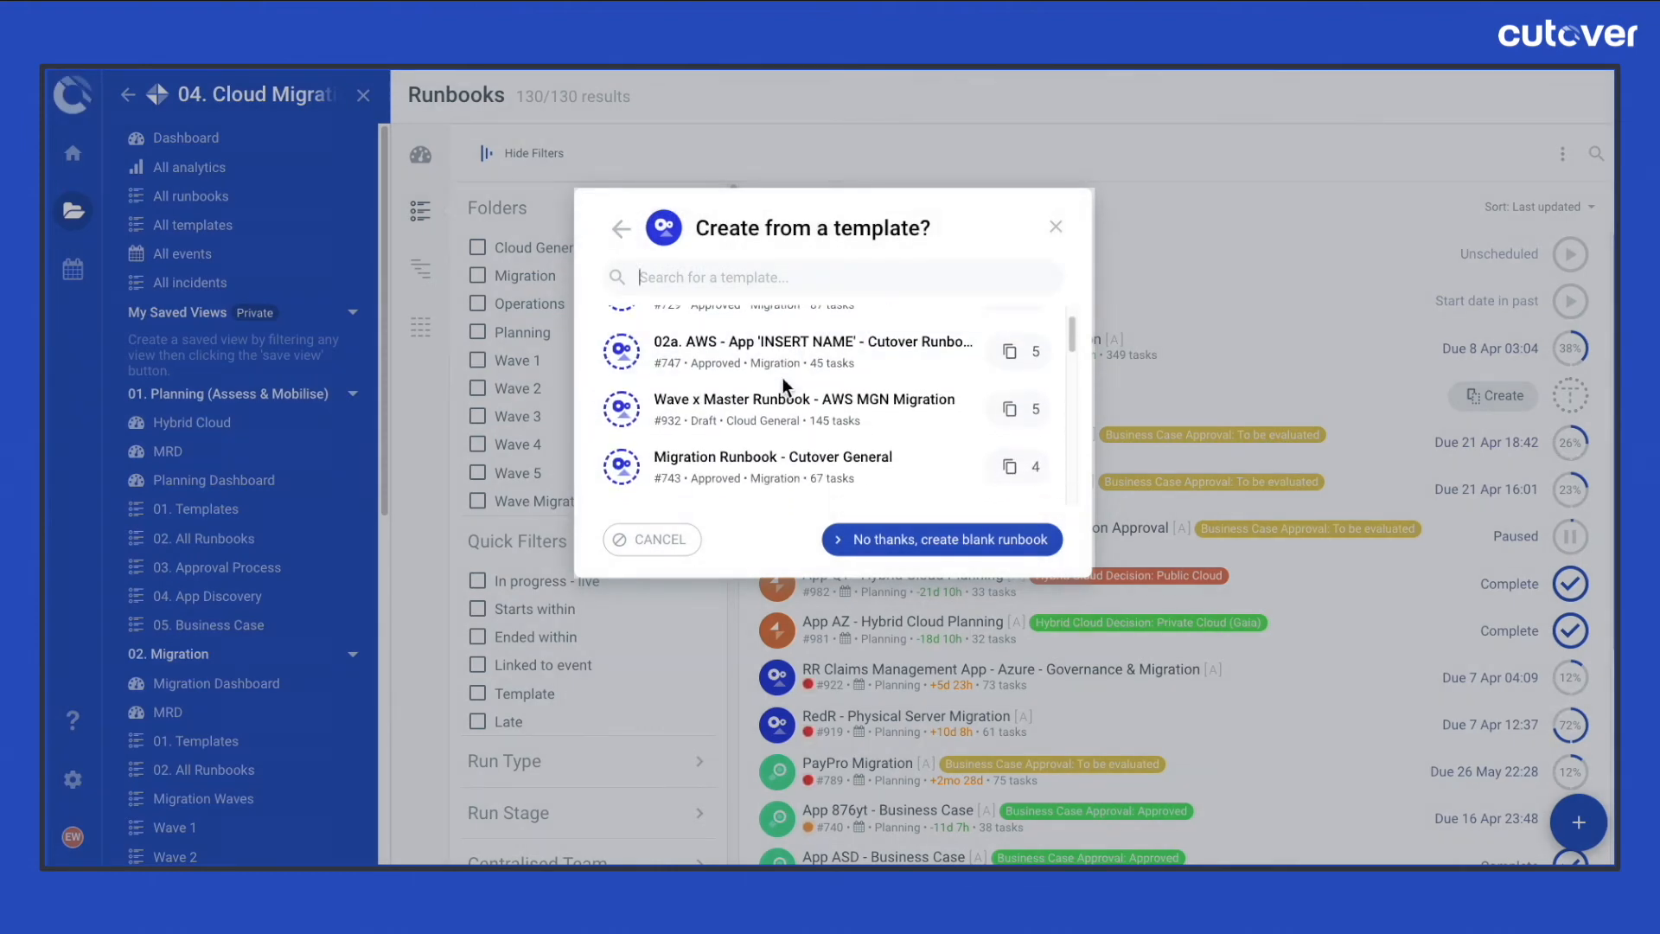
pyautogui.scroll(-3)
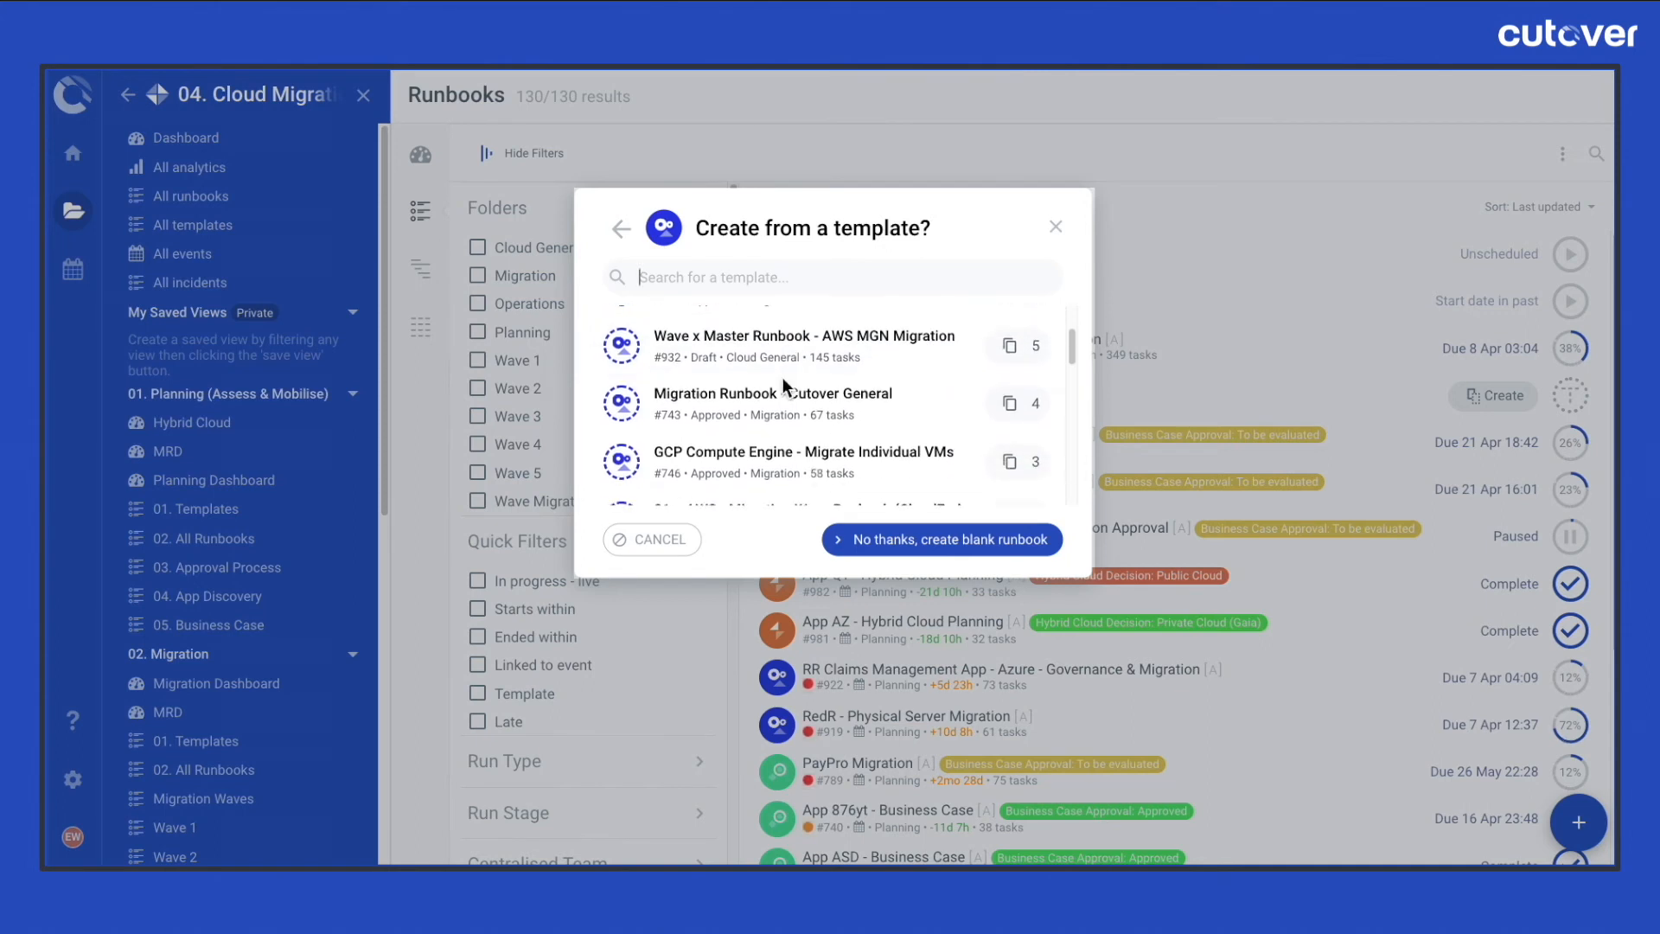
pyautogui.scroll(-3)
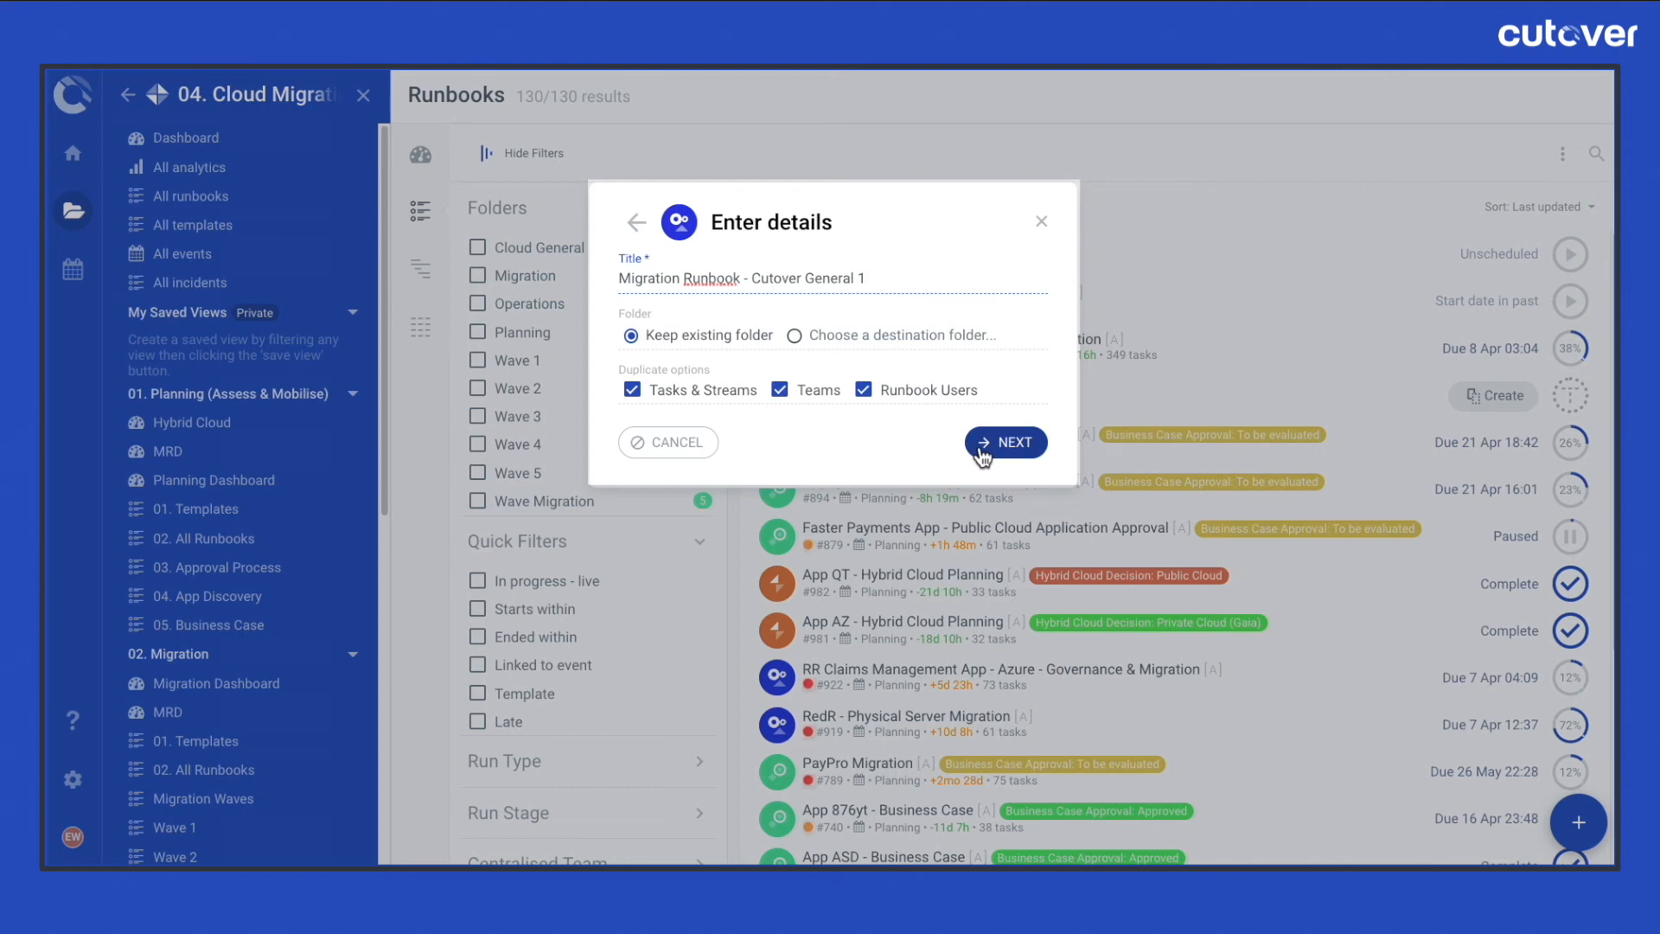
pyautogui.click(1004, 442)
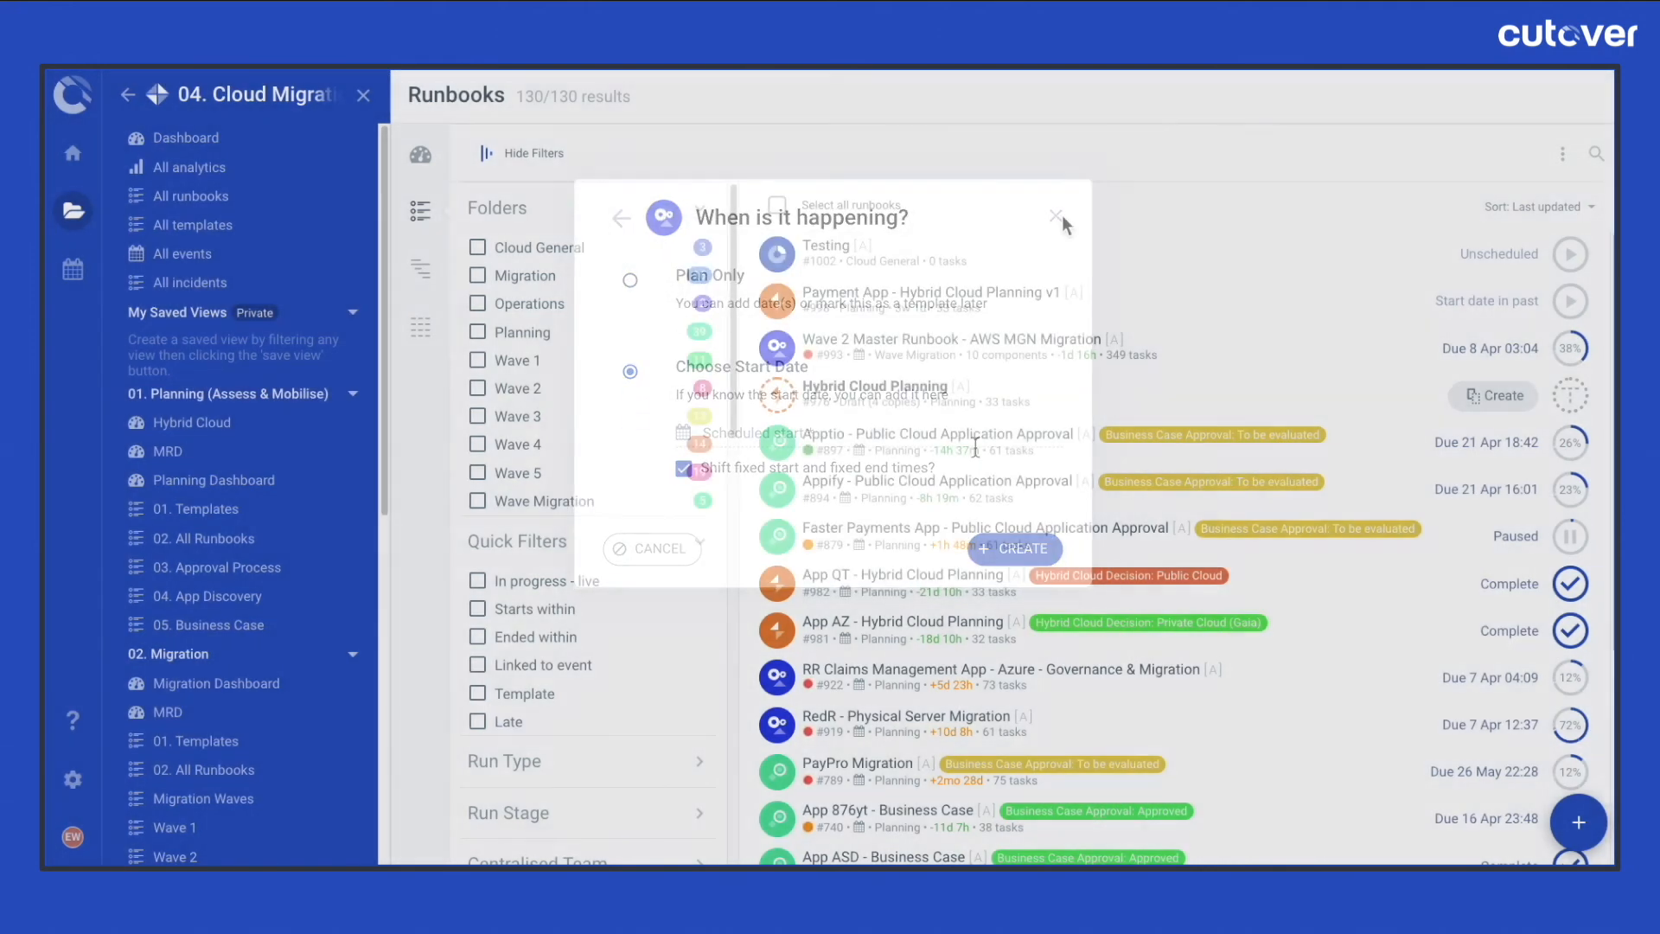
pyautogui.click(1056, 217)
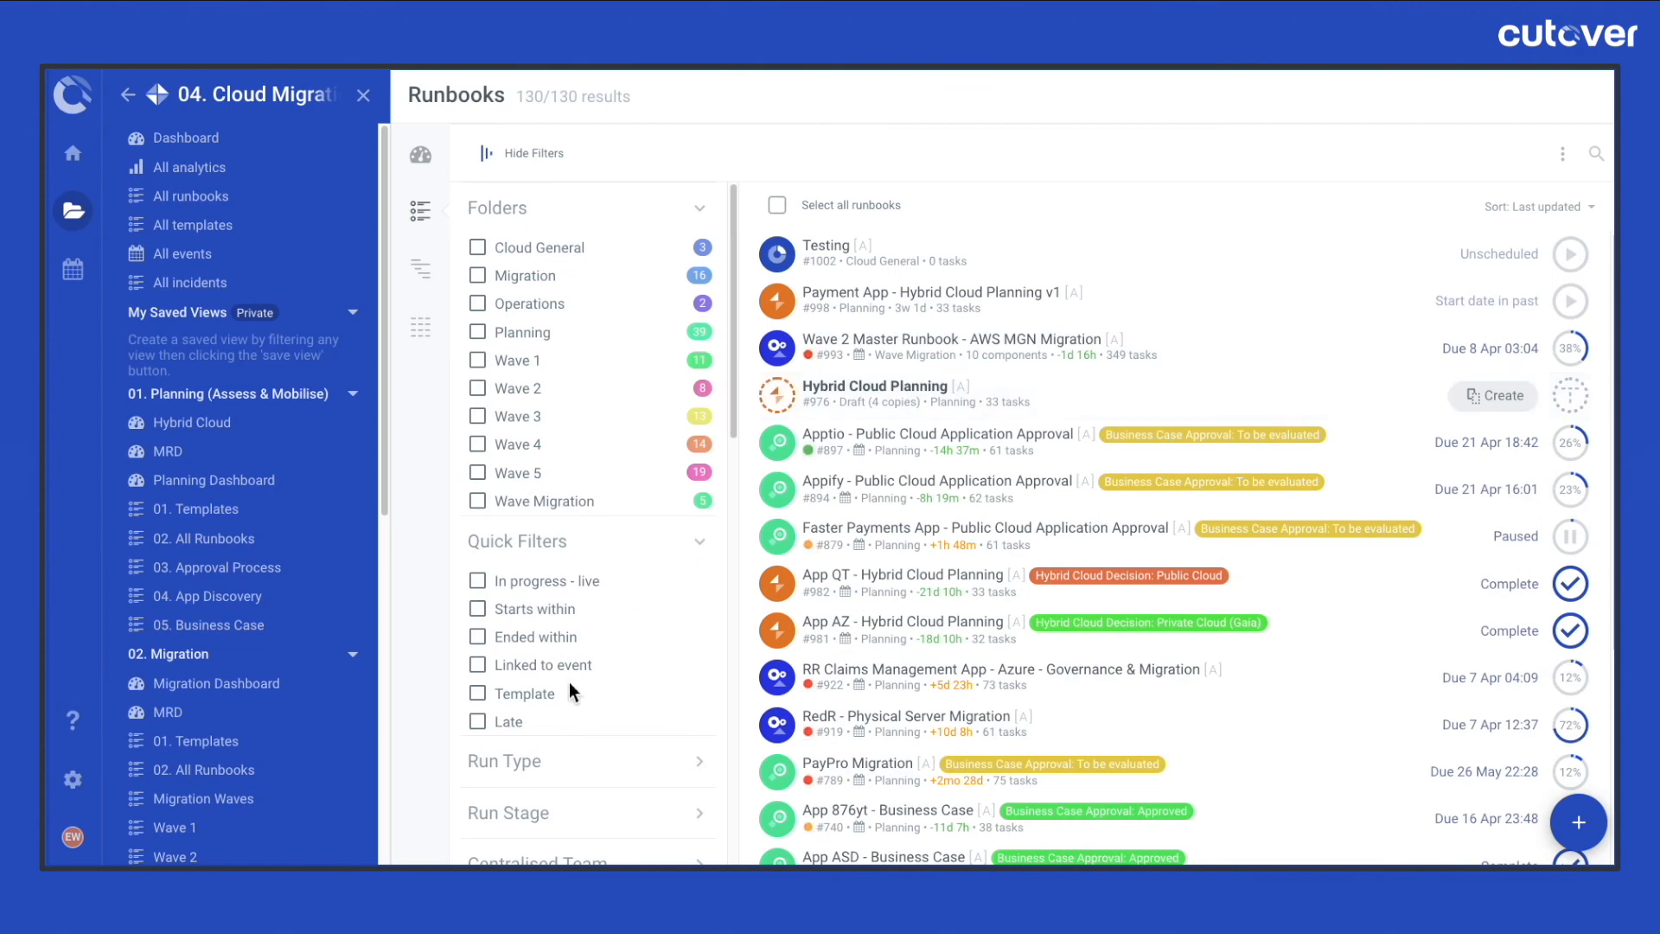
# Filter to templates and create a runbook from 01d. AWS Migration Pattern Template, trimming its title
pyautogui.click(477, 693)
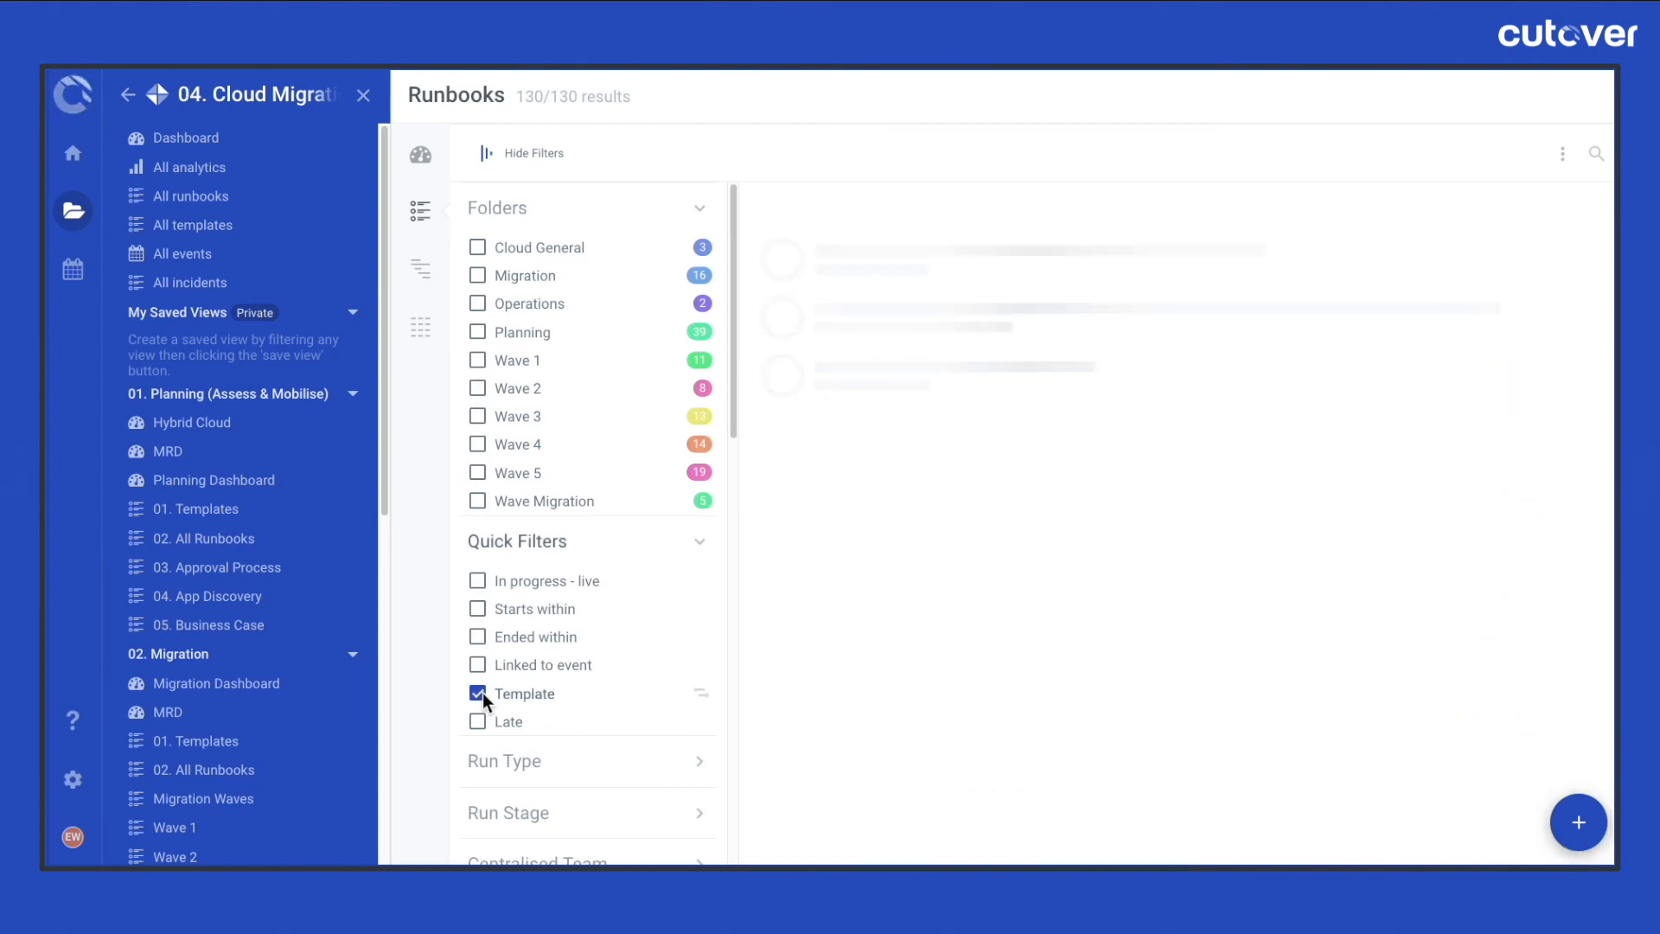
pyautogui.click(477, 694)
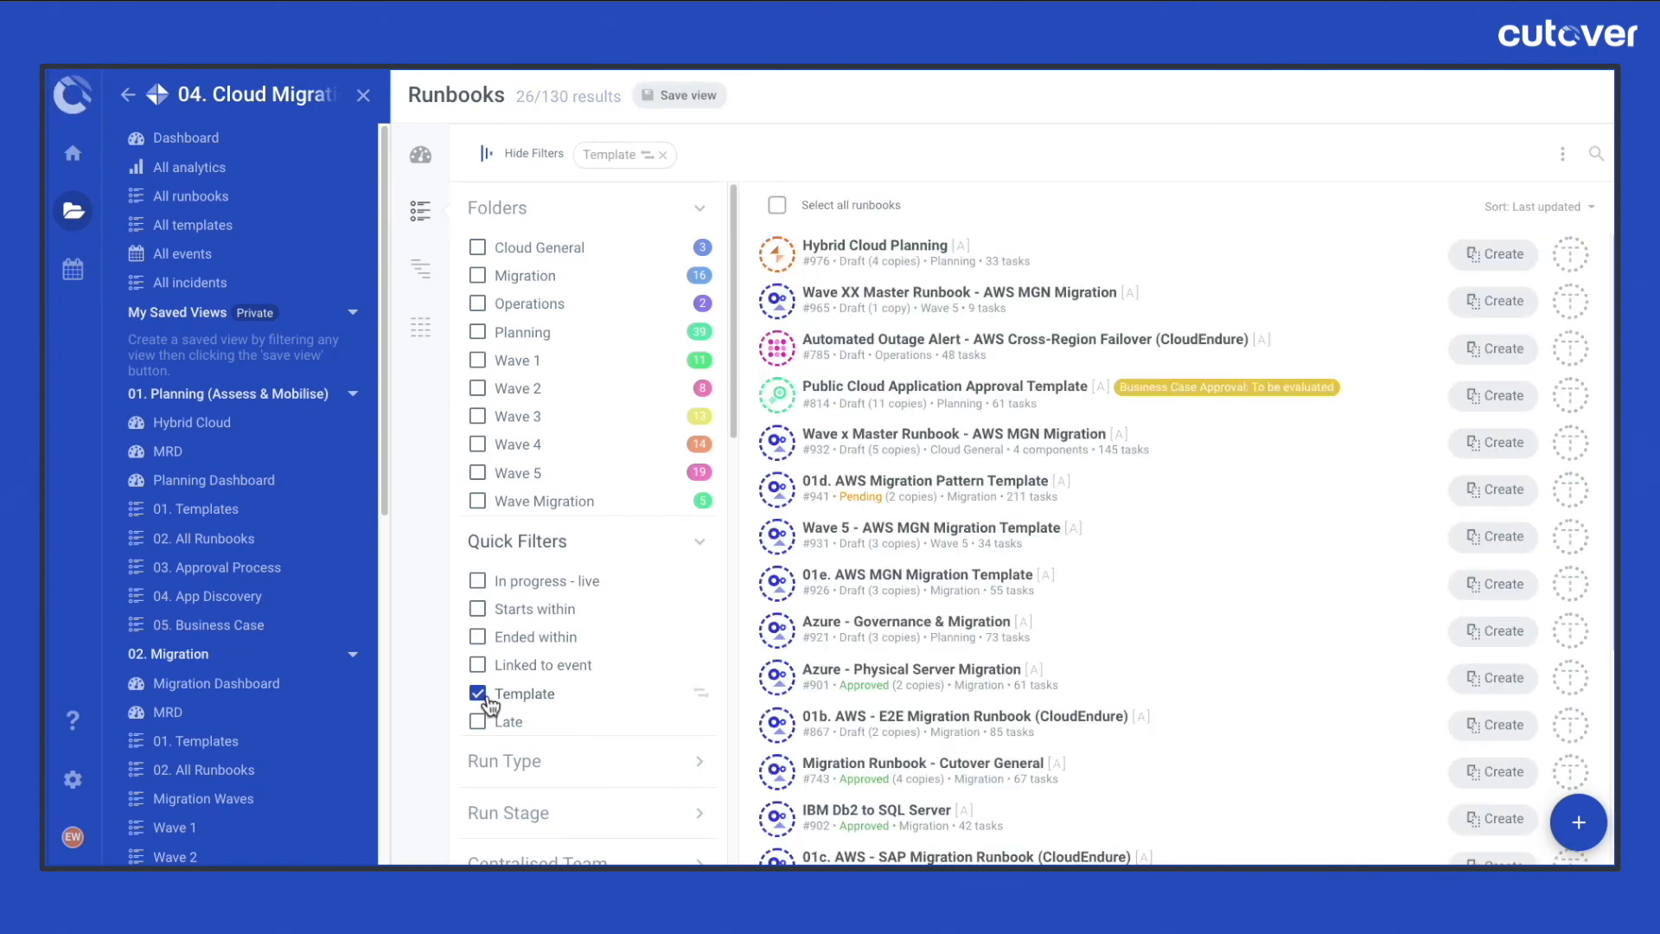
pyautogui.click(1492, 490)
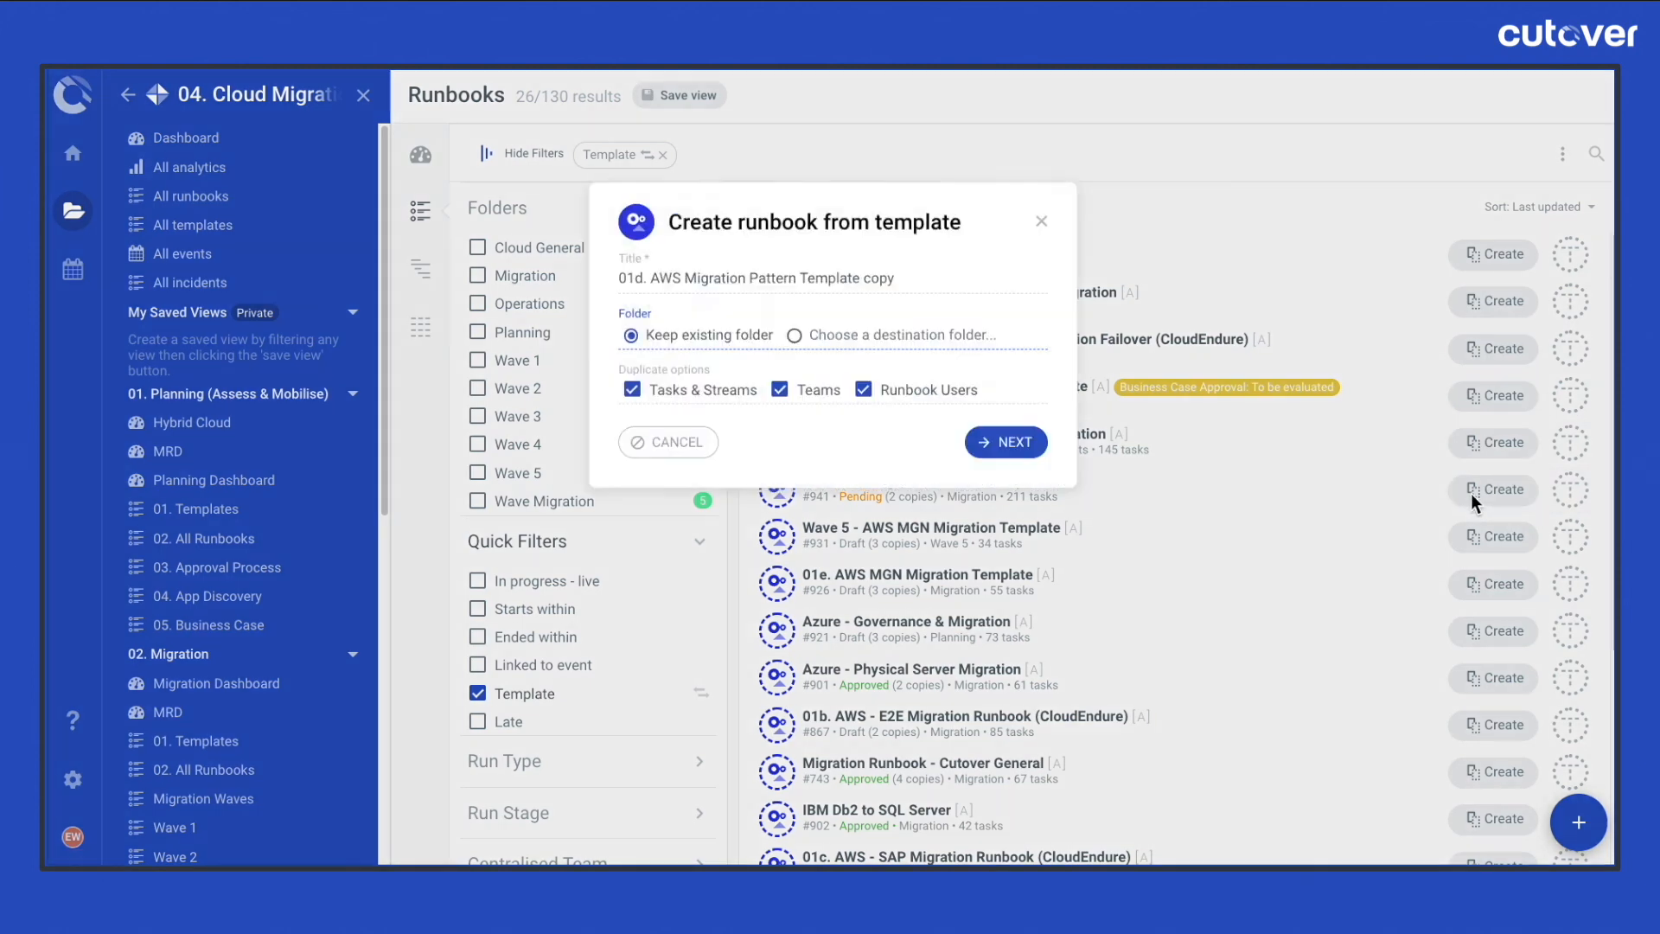
pyautogui.press('Backspace')
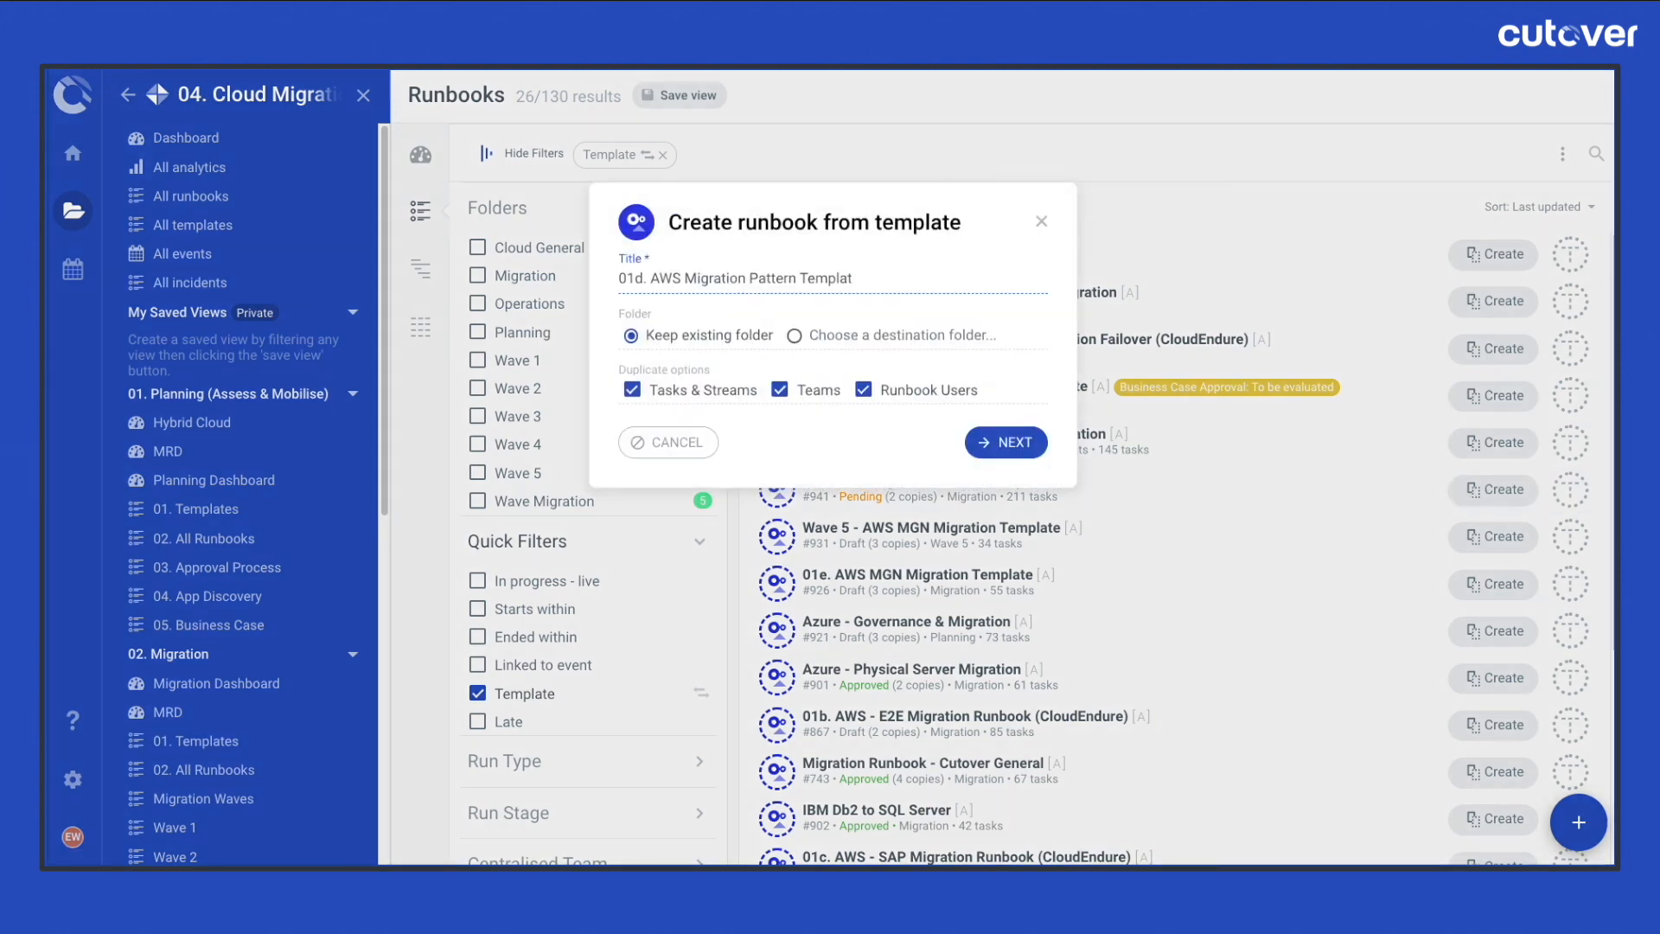